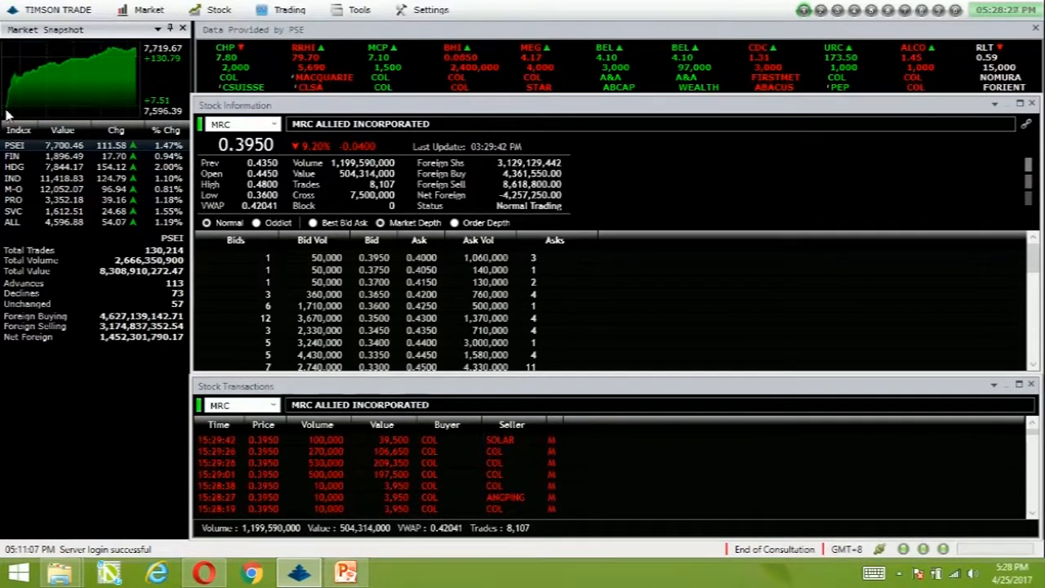
mouse_move(33, 83)
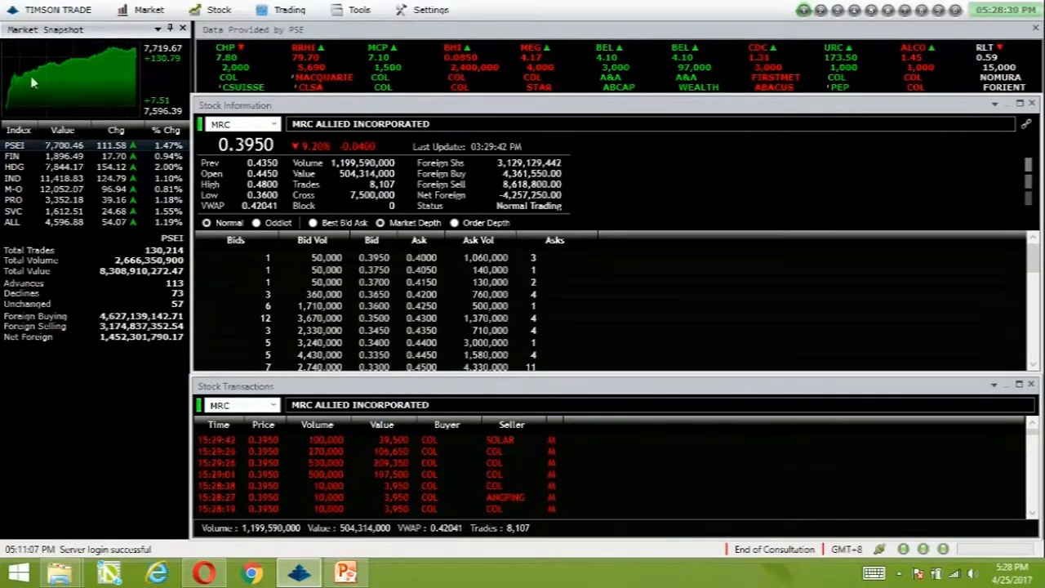
mouse_move(127, 54)
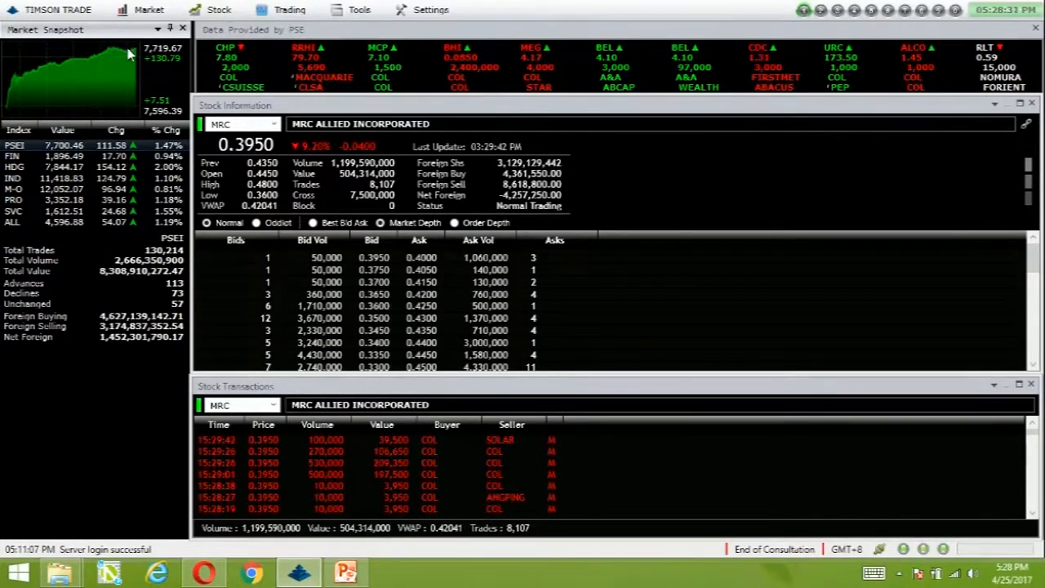
mouse_move(78, 158)
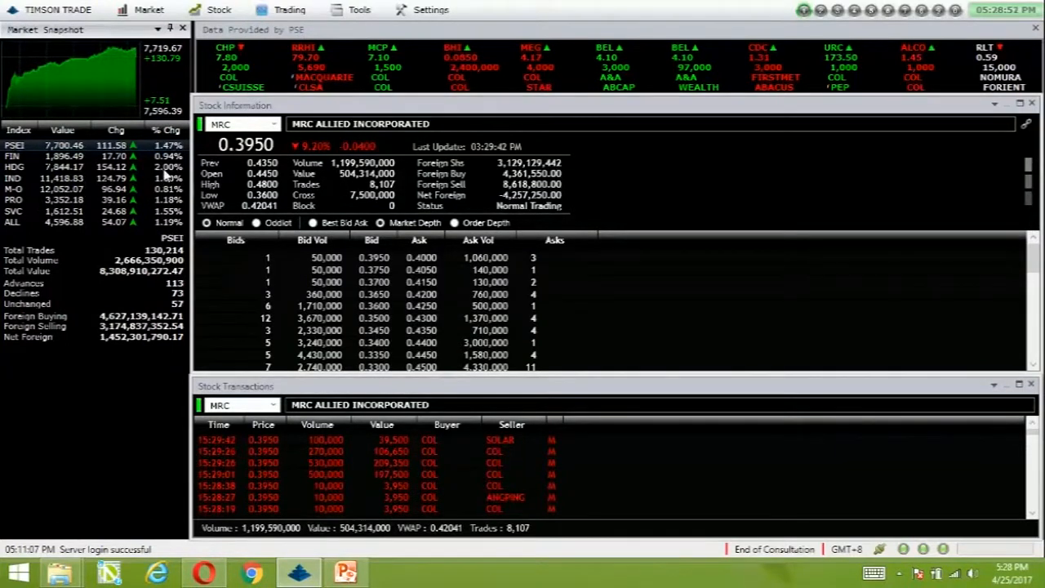
Step: Show Gainers & Losers for the Holdings sector and view ZHI's quote
left_click(14, 166)
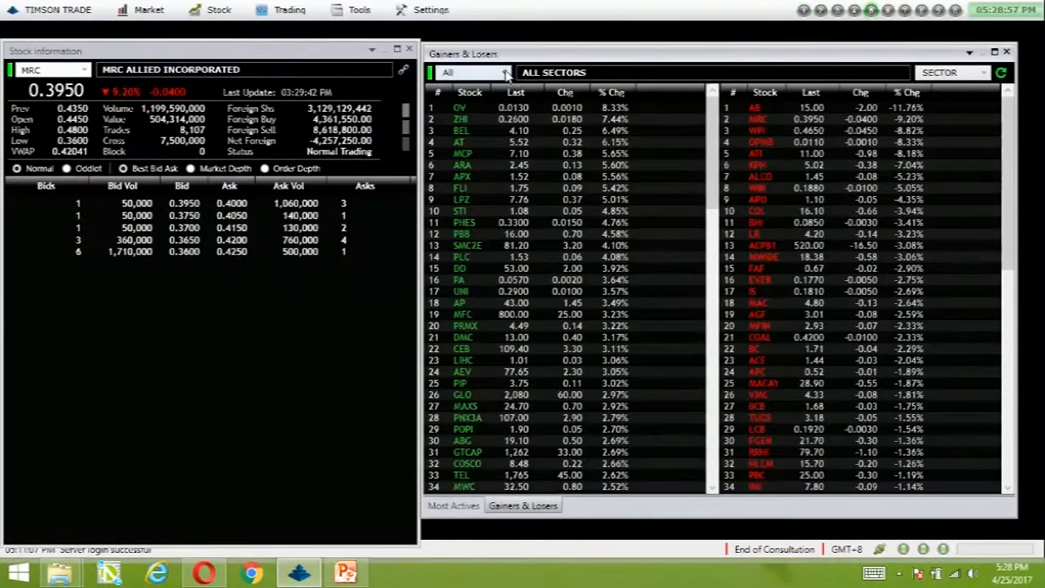
left_click(473, 72)
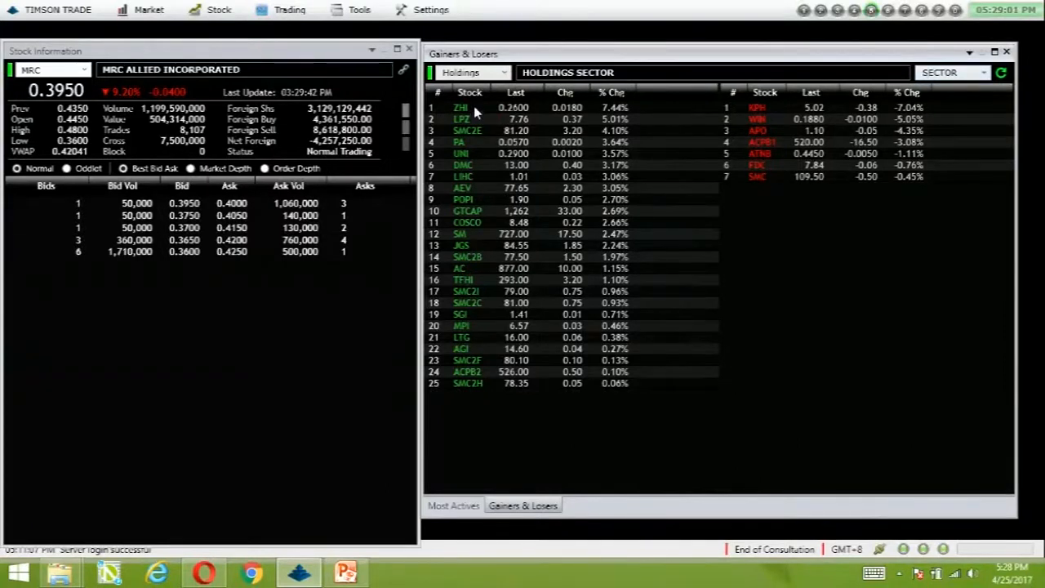
left_click(459, 107)
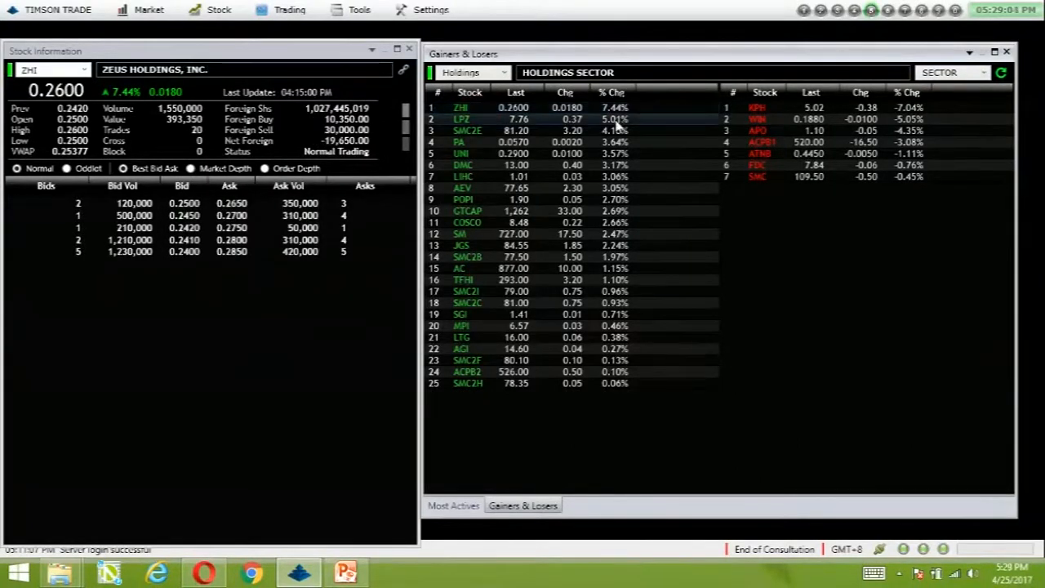
Step: Review LPZ, SMC2E, DMC and LIHC quotes, then bring up DMC's realtime chart
left_click(461, 120)
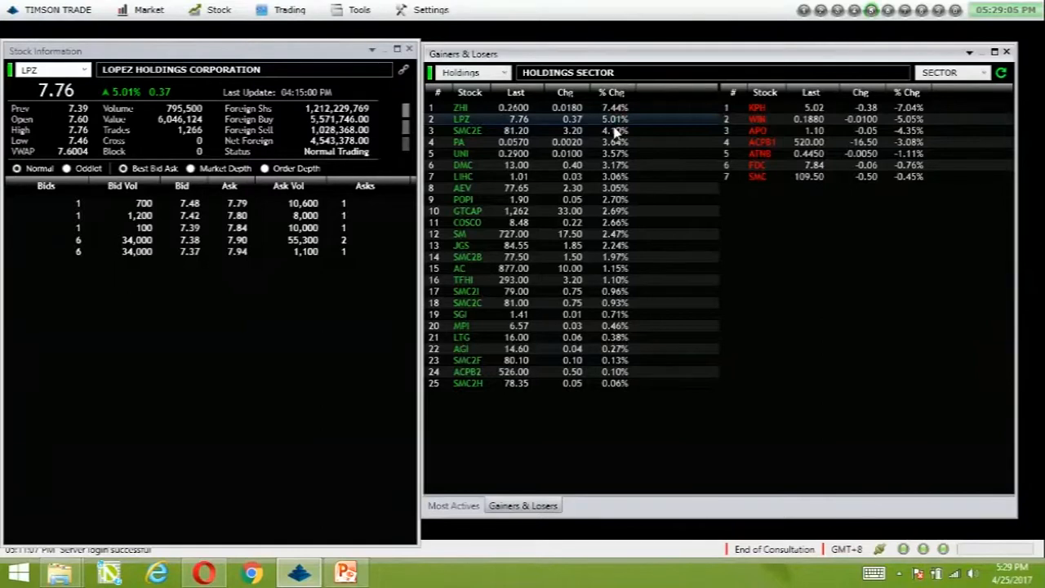
left_click(467, 130)
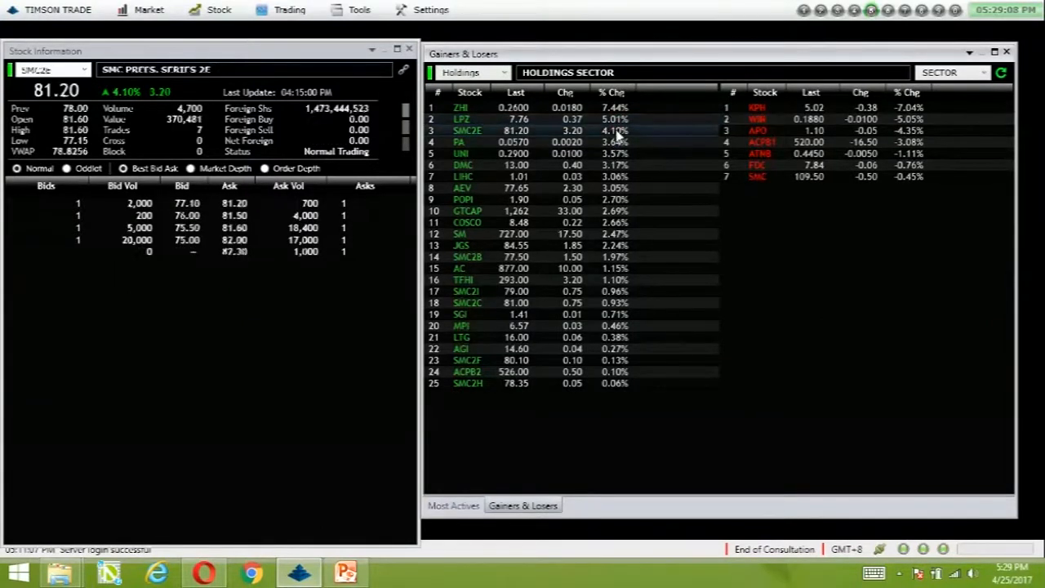
left_click(460, 142)
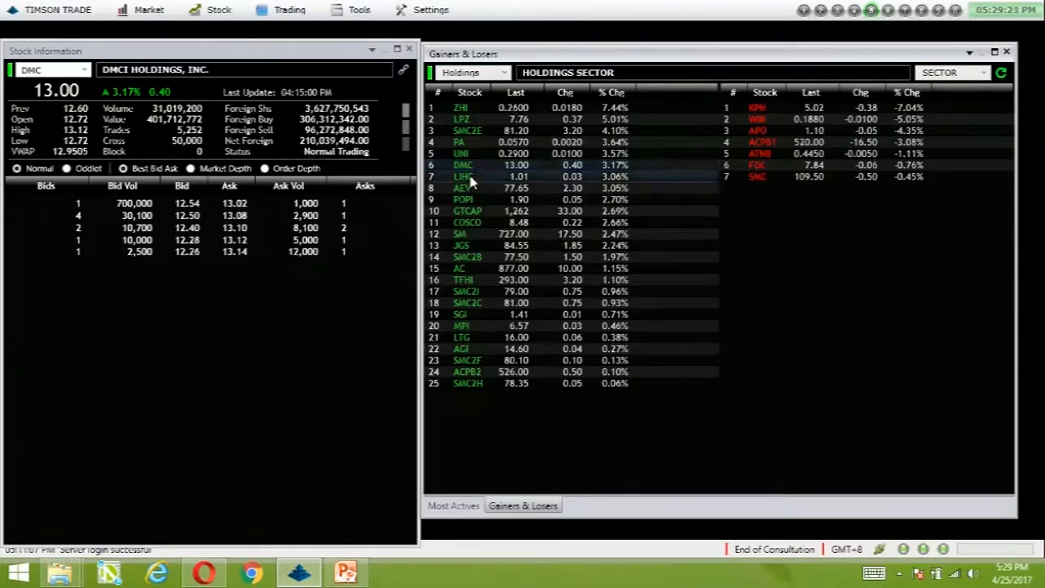
left_click(463, 177)
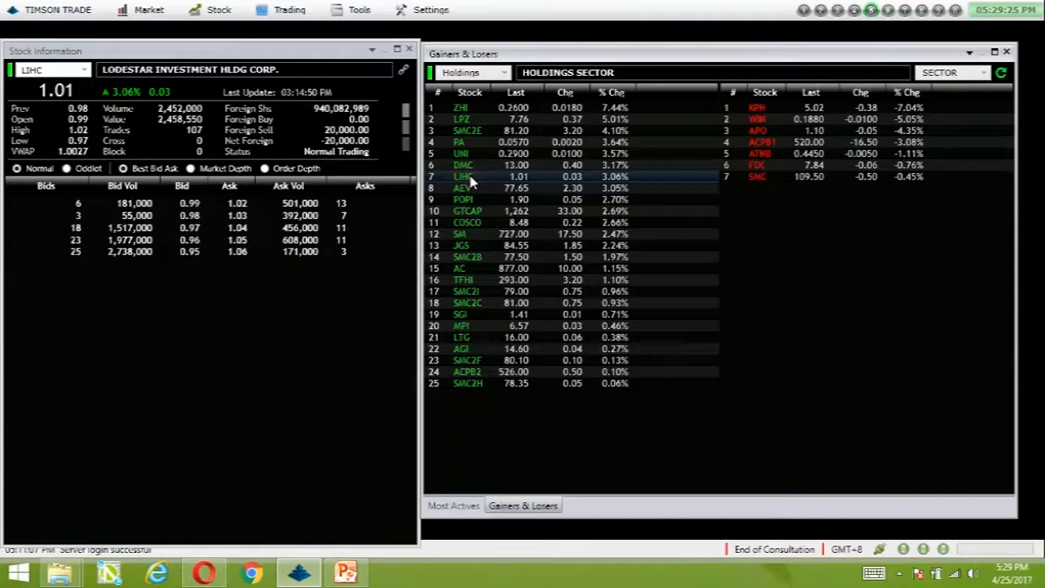
left_click(463, 165)
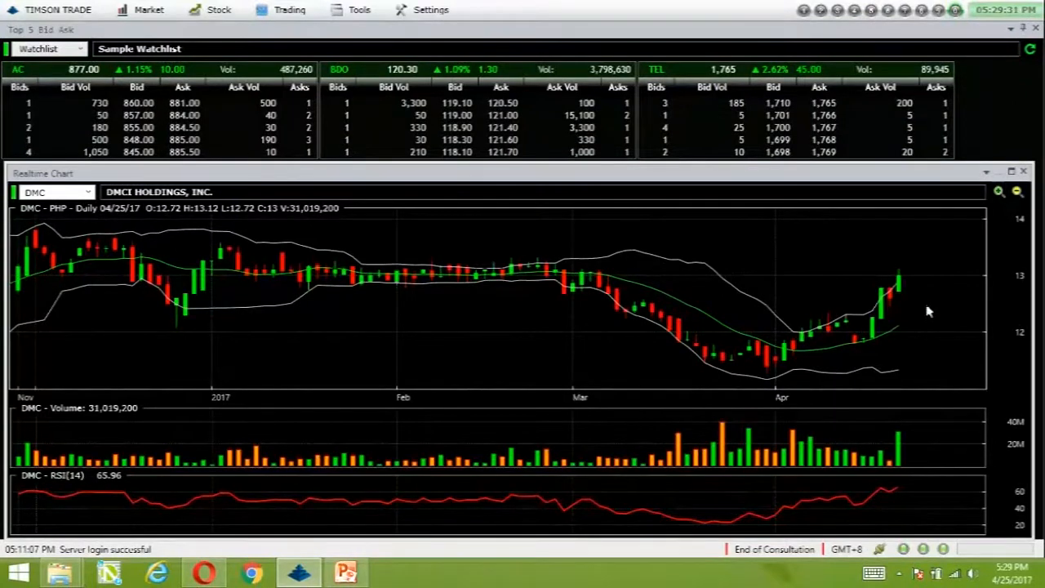
mouse_move(915, 309)
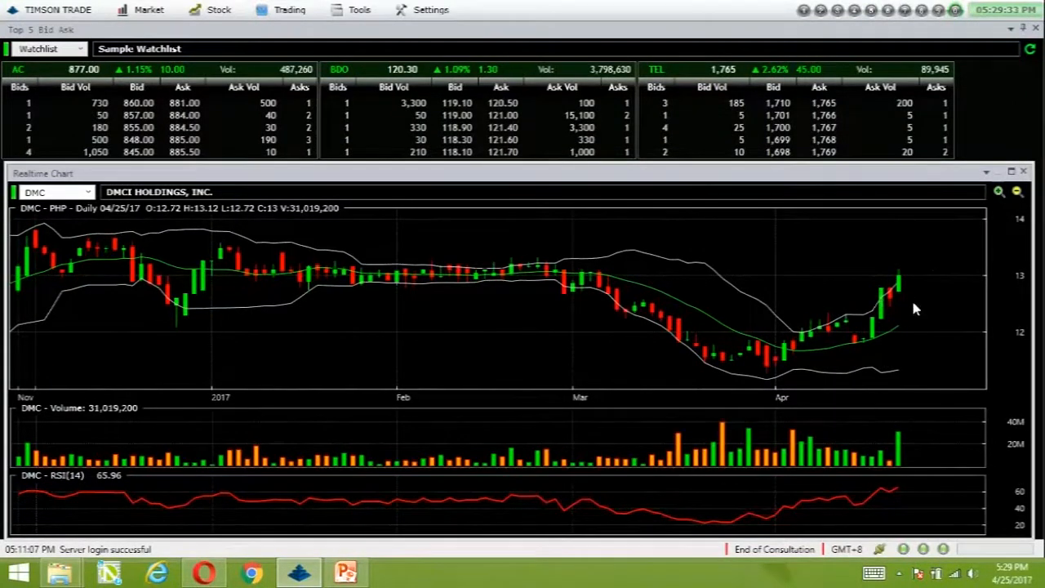
mouse_move(900, 438)
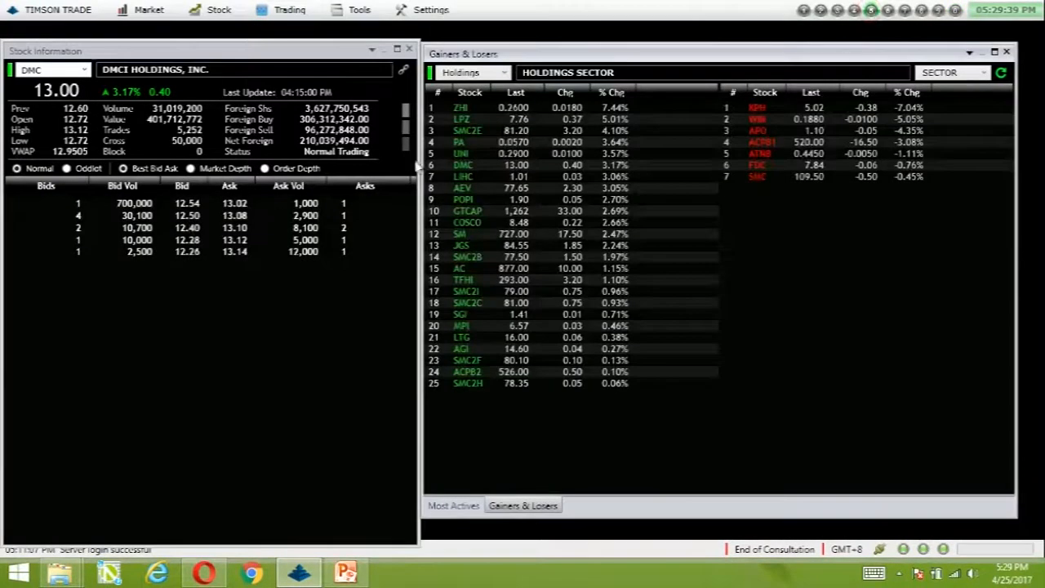
Step: Review quotes for Holdings gainers LIHC, AEV, COSCO, SM and JGS
left_click(463, 176)
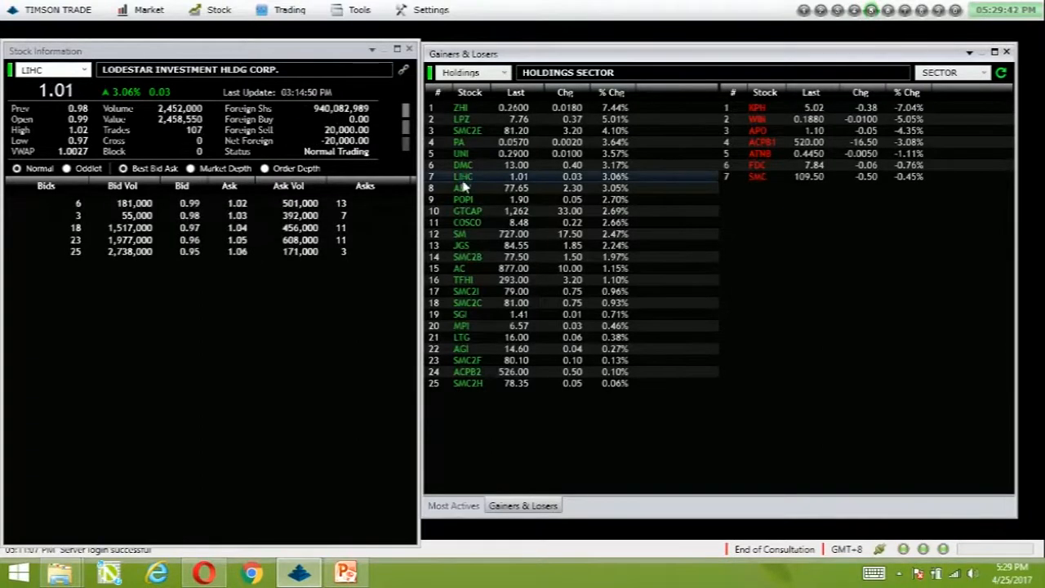
left_click(461, 188)
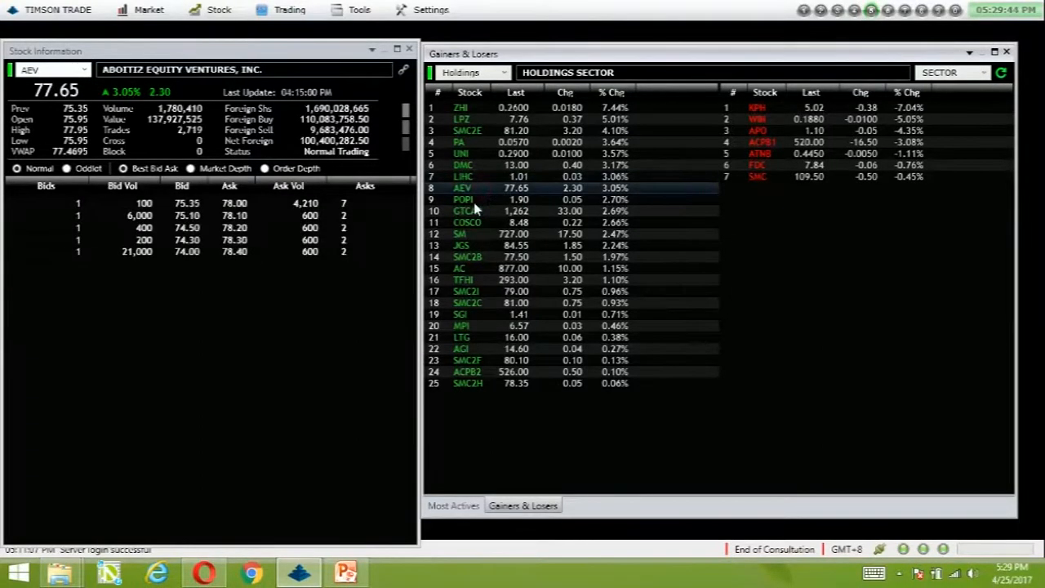
mouse_move(492, 207)
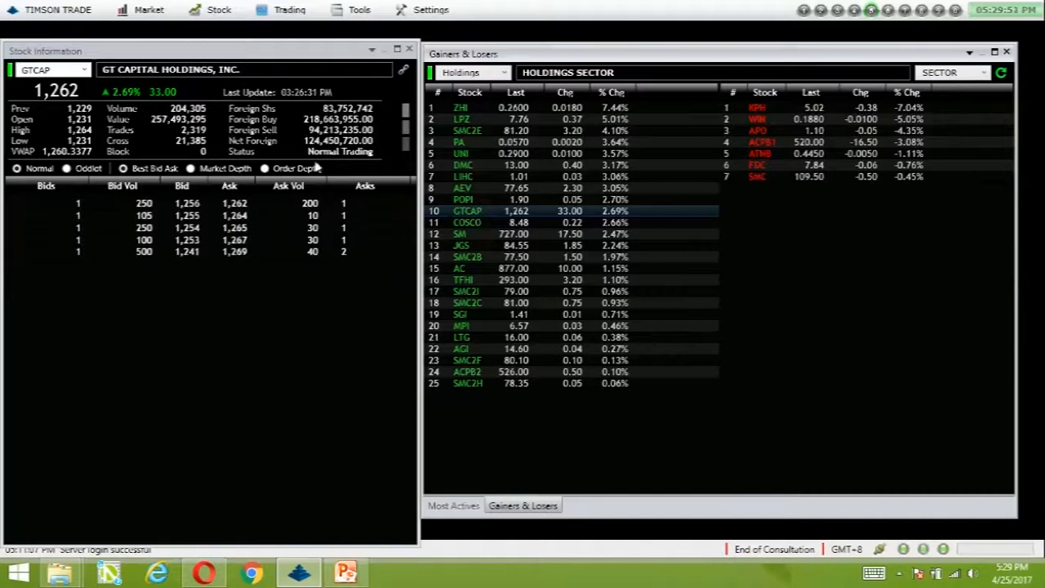
mouse_move(586, 257)
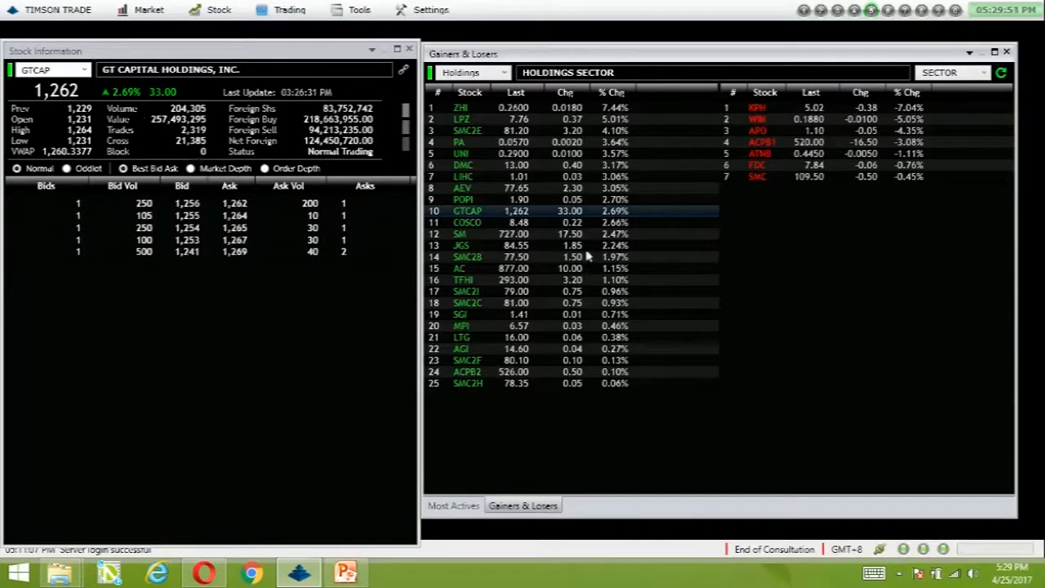
left_click(467, 222)
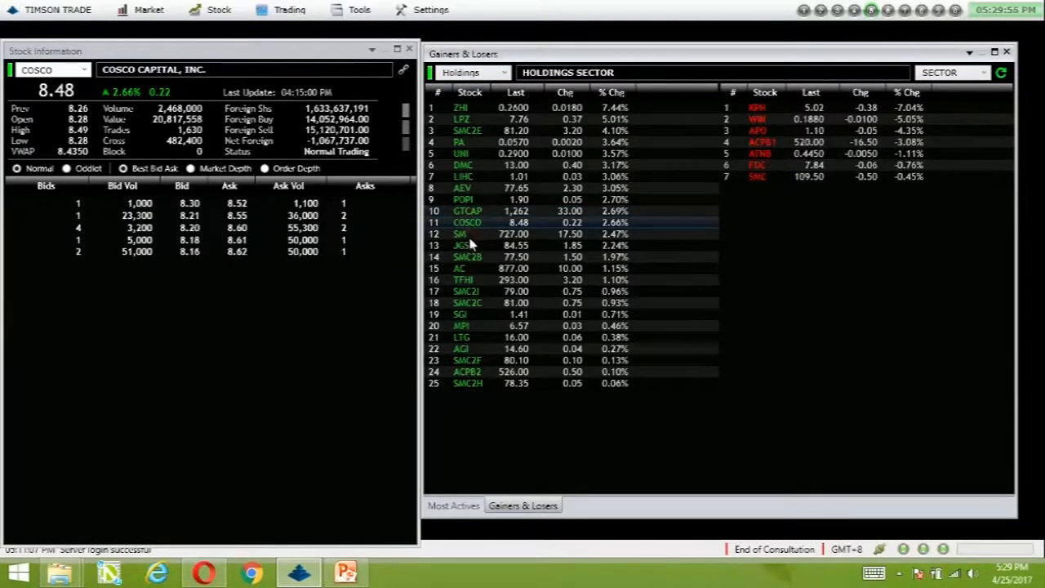
left_click(465, 234)
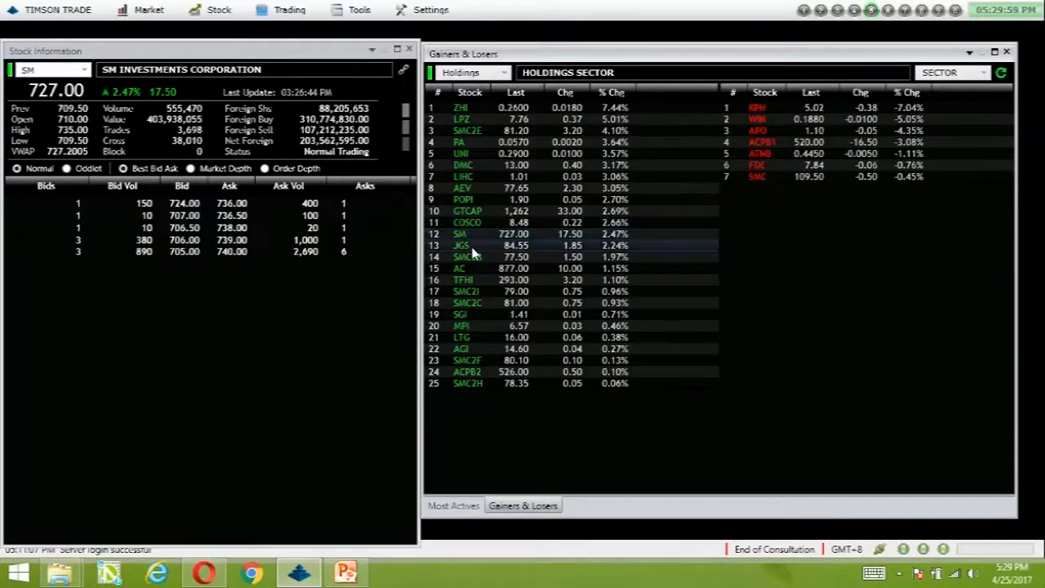
left_click(462, 245)
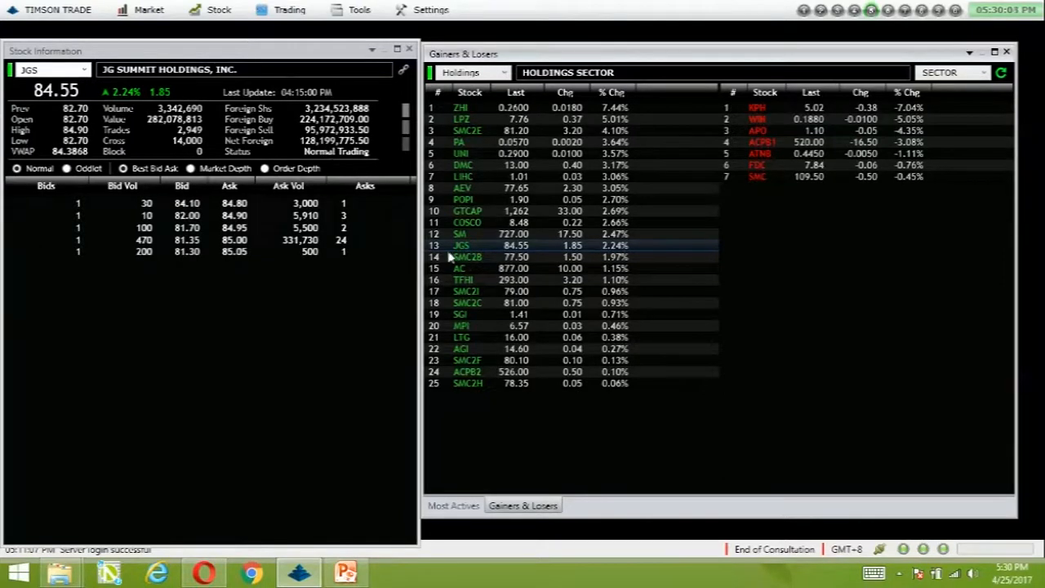
Step: Check gainers AC, TFHI and another stock, then losers WIN and SMC
left_click(459, 268)
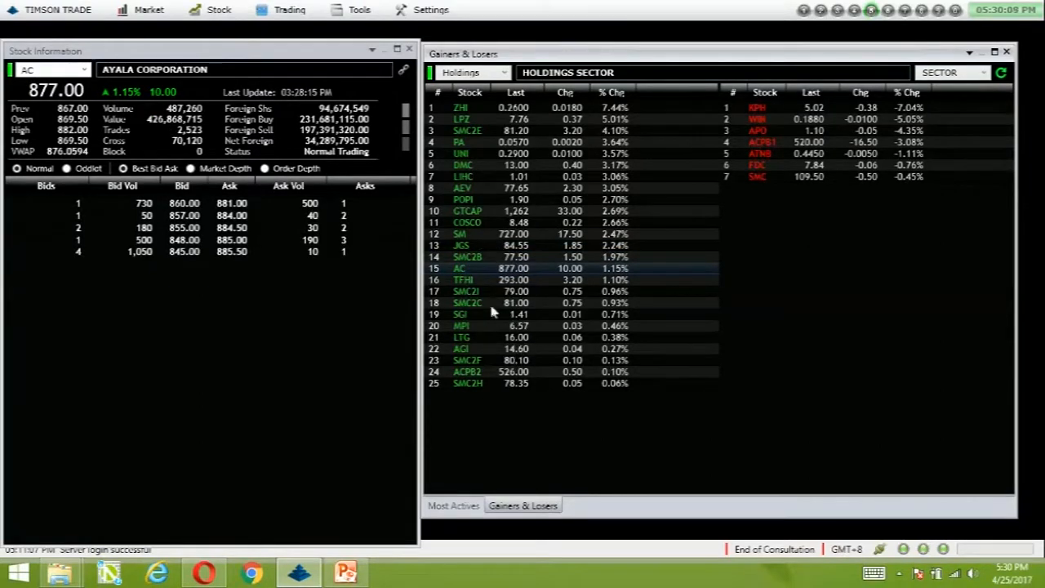
left_click(463, 280)
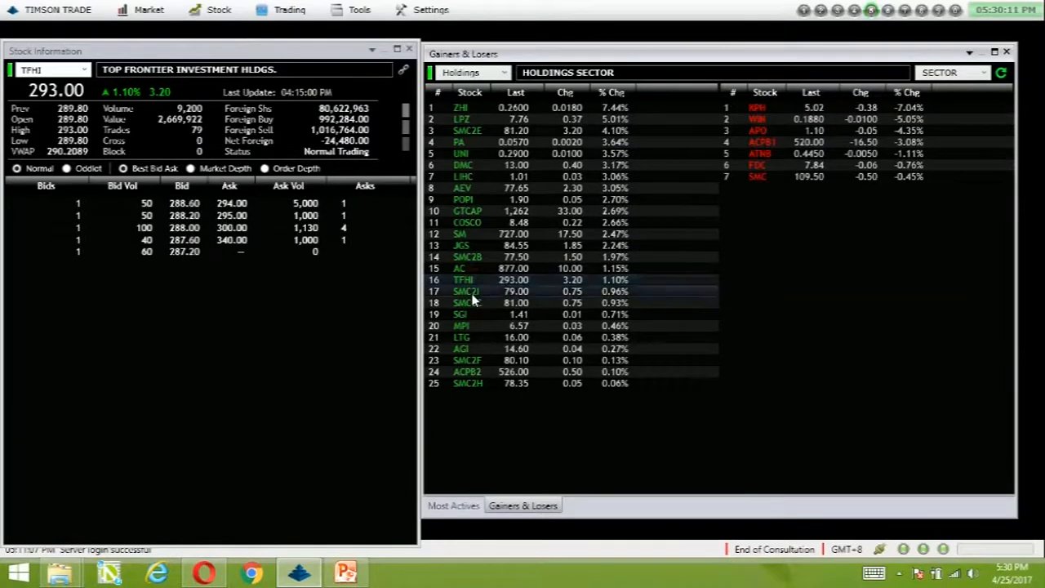
left_click(461, 326)
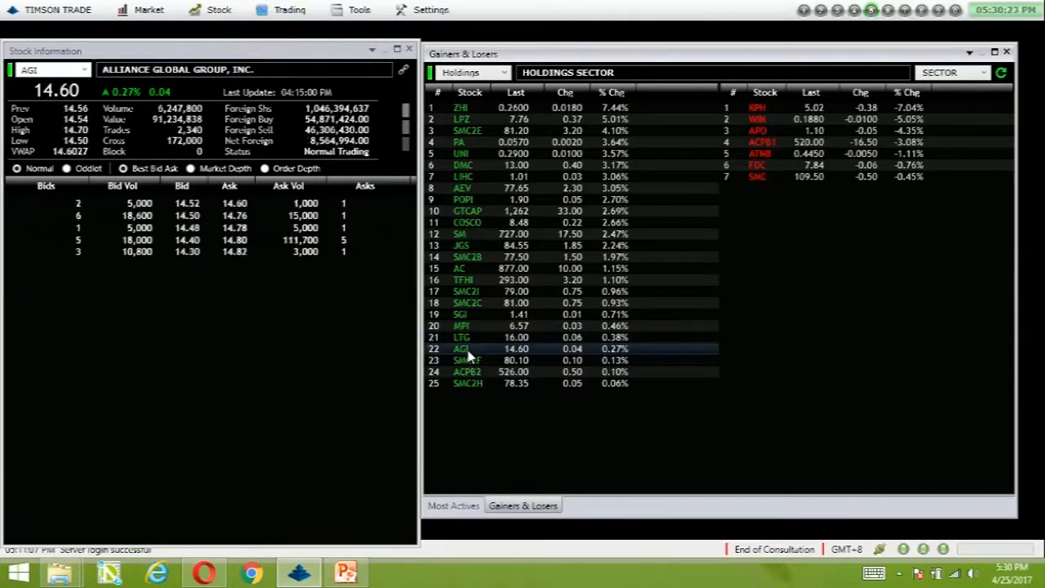
mouse_move(641, 354)
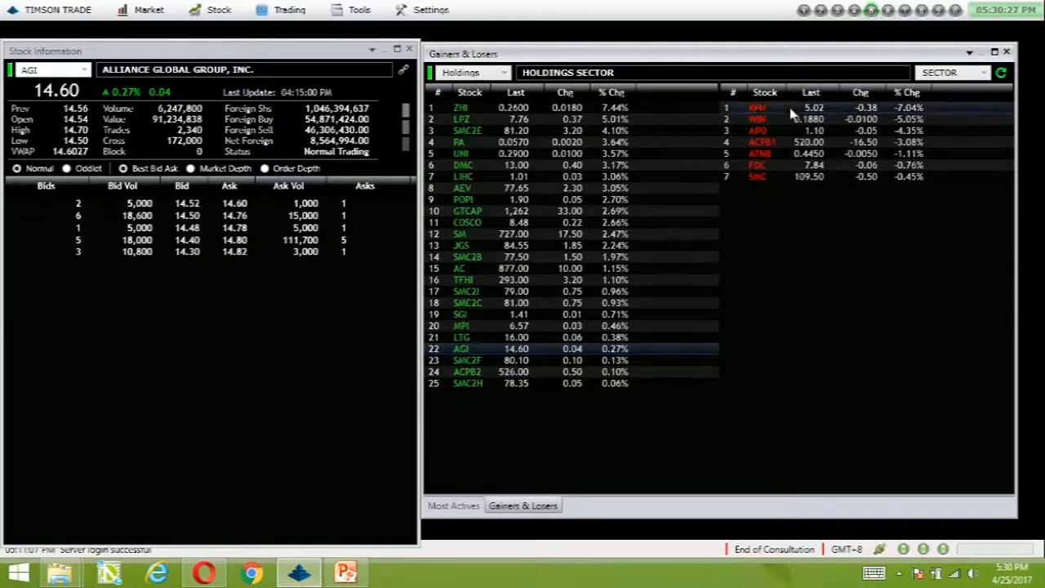
left_click(757, 119)
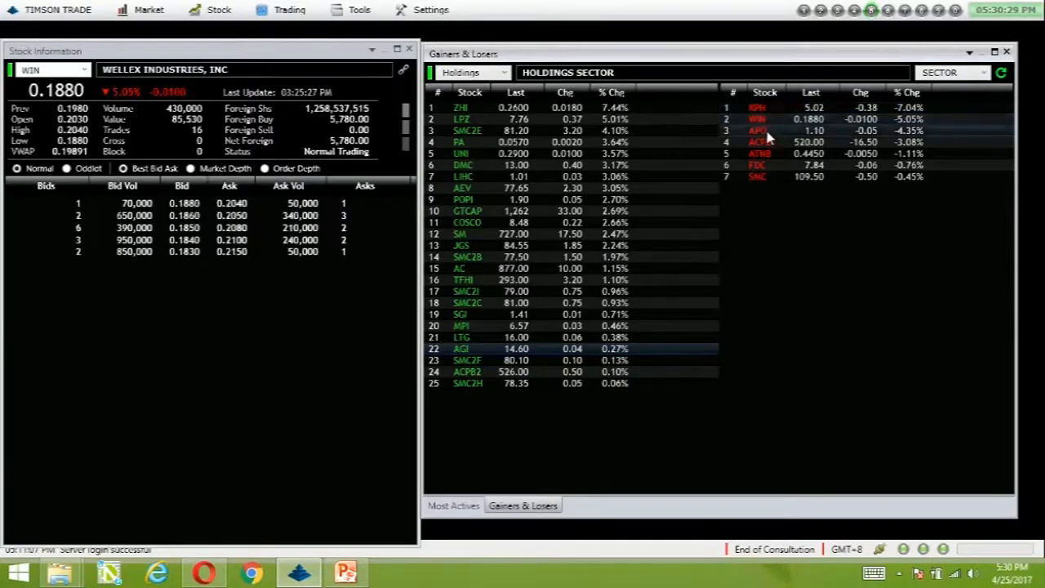
left_click(757, 177)
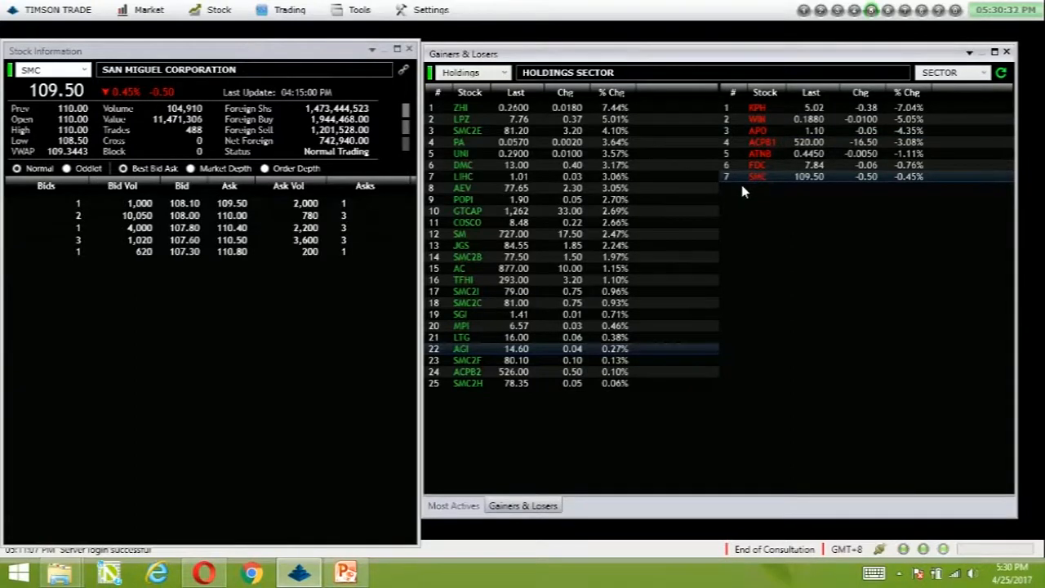
mouse_move(666, 72)
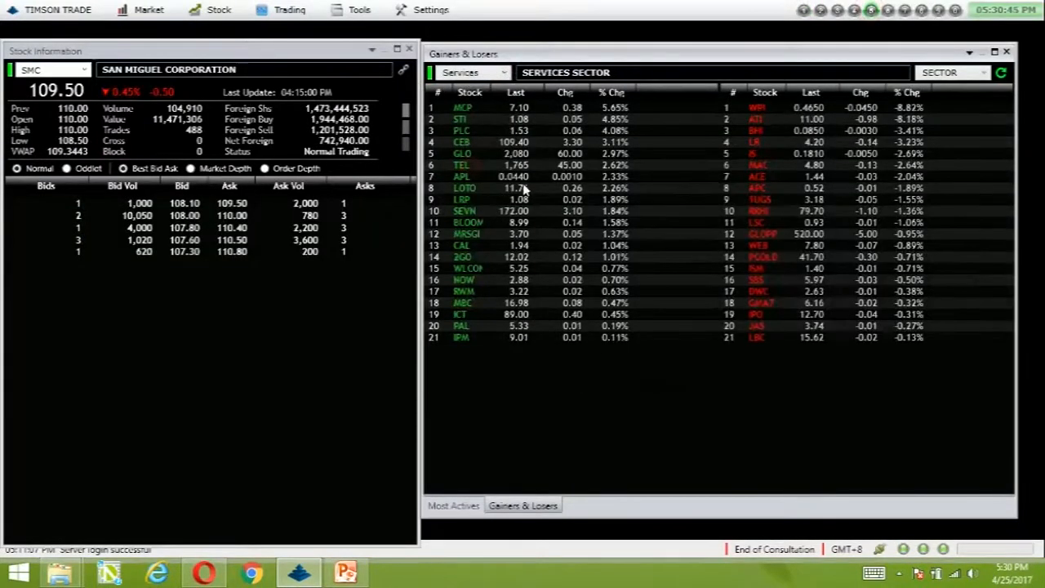
Step: Review Services gainers MCP, STI, Cebu Air, Globe, PLDT, Apollo, Pacific Online, Philippine Seven
left_click(463, 107)
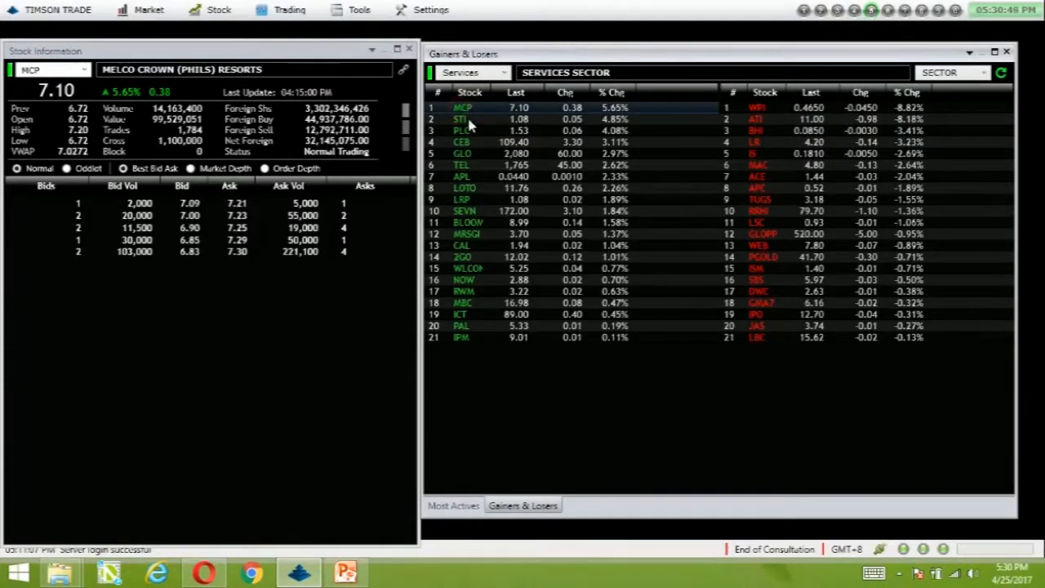
left_click(461, 119)
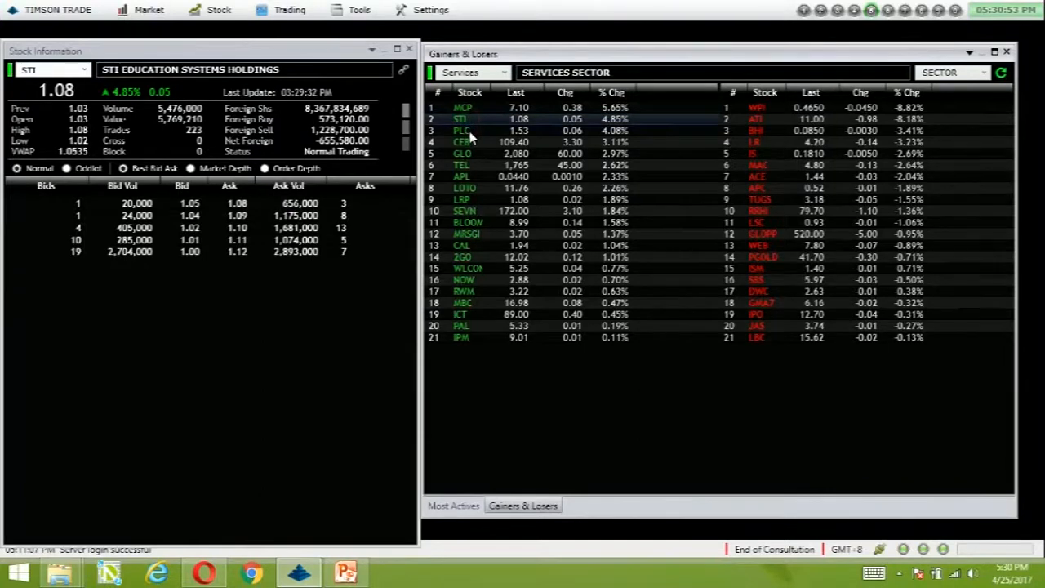
left_click(463, 131)
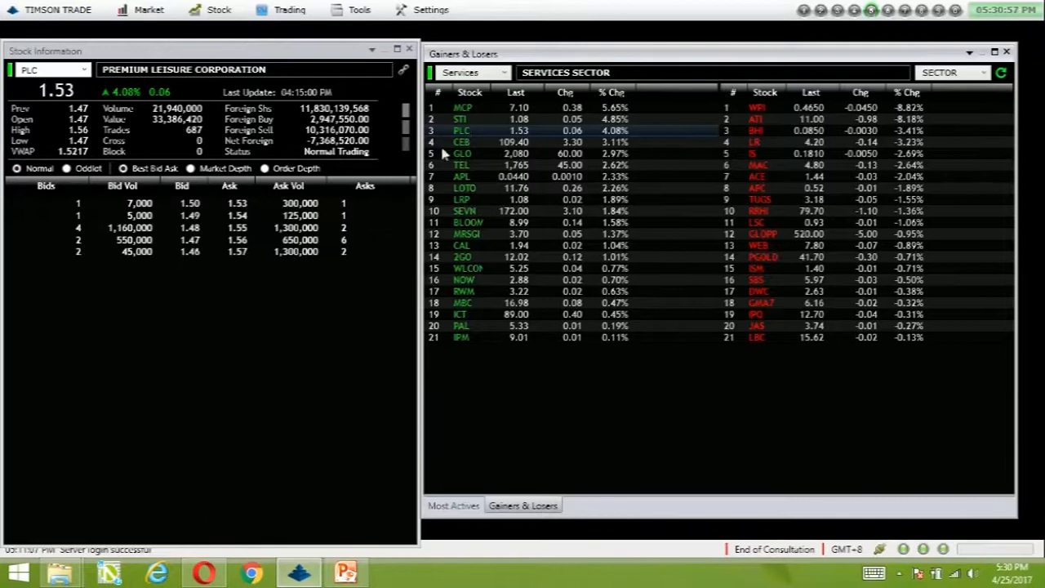
left_click(461, 141)
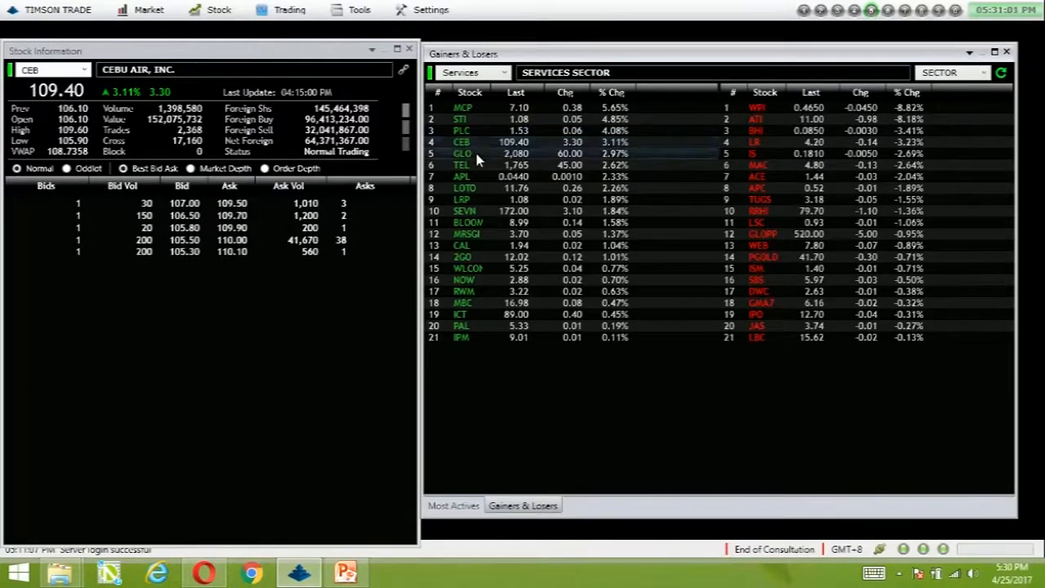
left_click(463, 154)
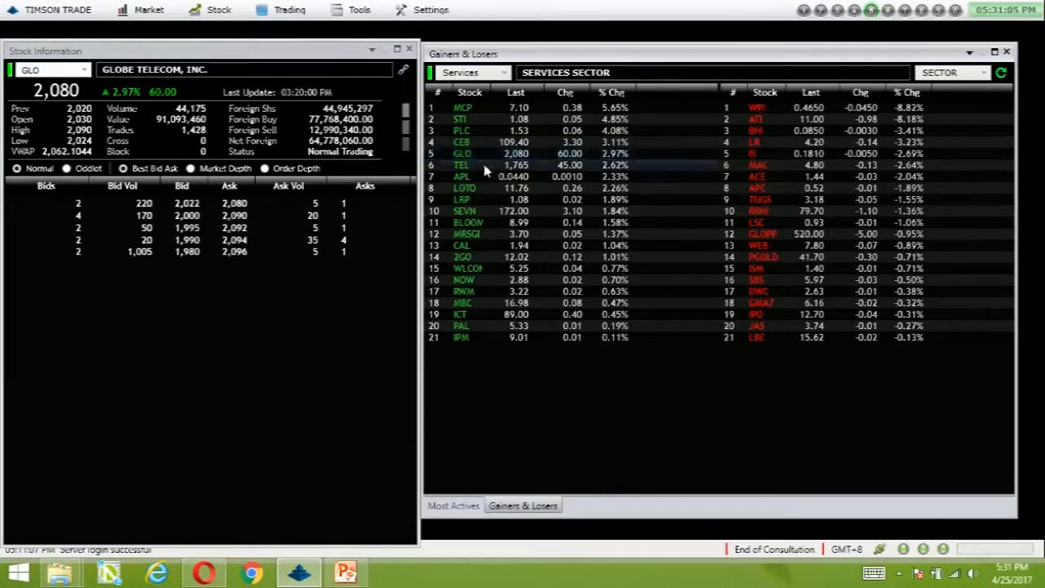
left_click(461, 165)
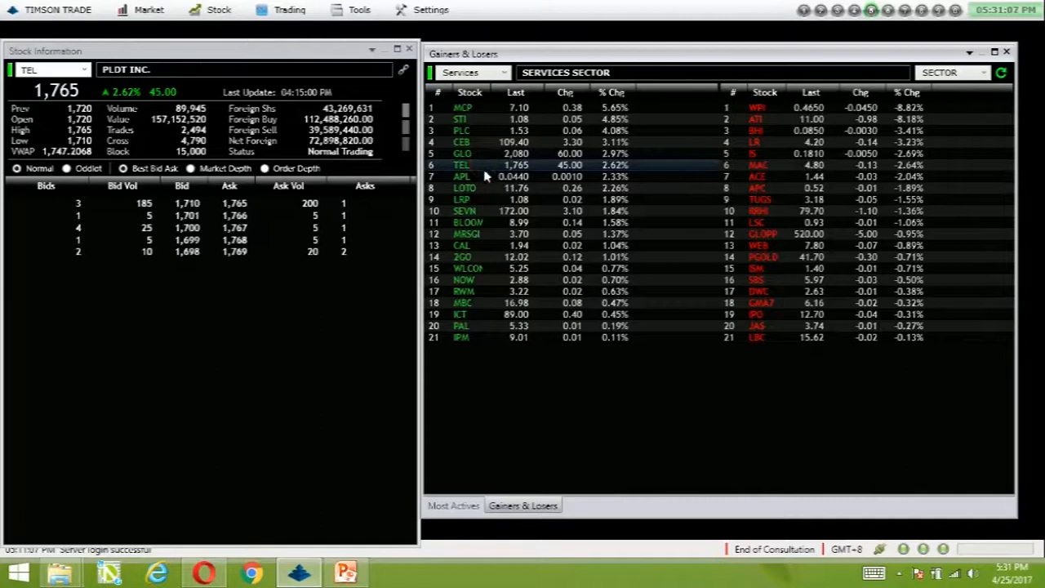
left_click(461, 176)
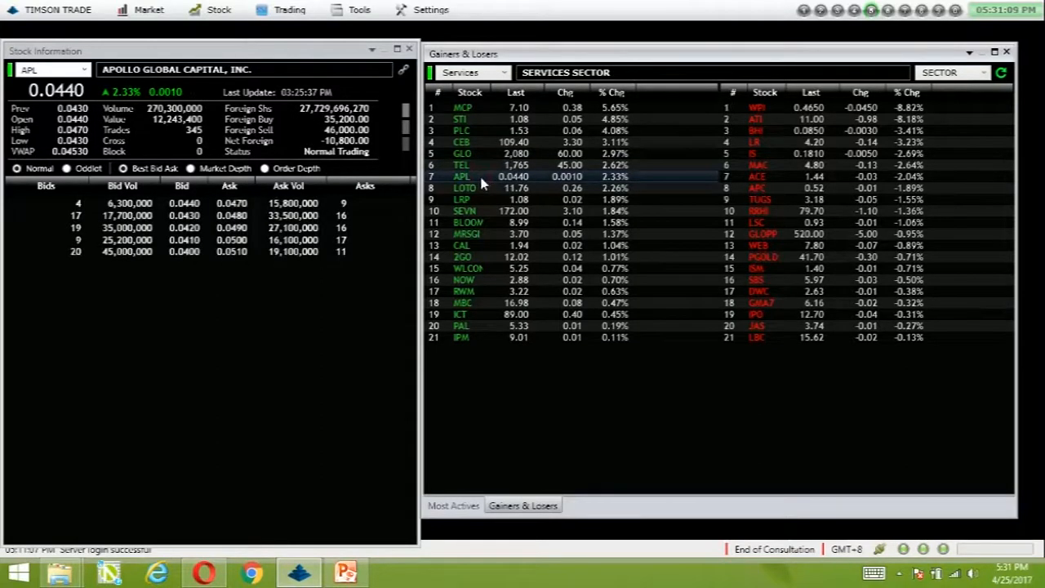
left_click(464, 188)
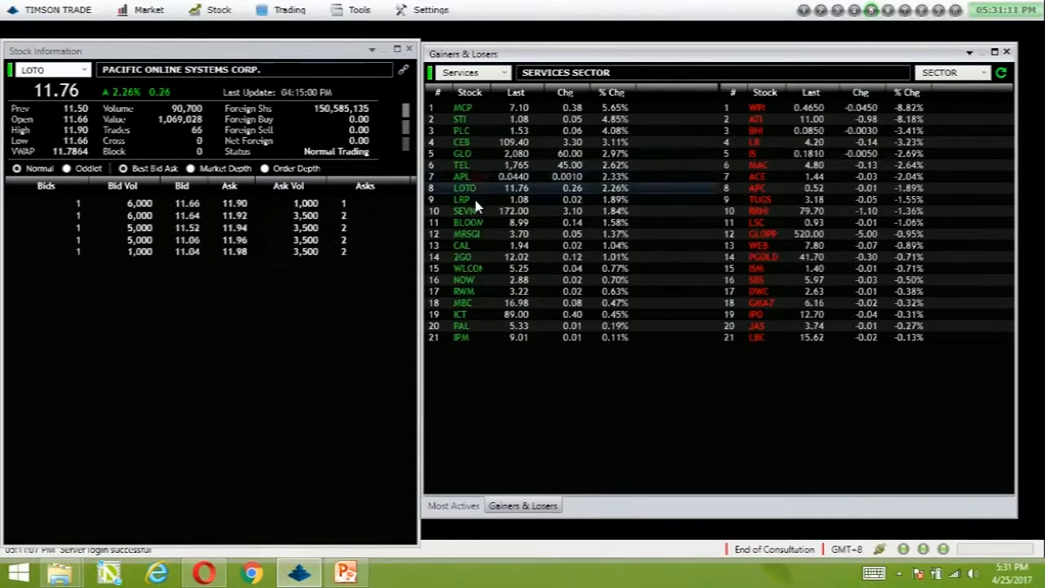
left_click(463, 199)
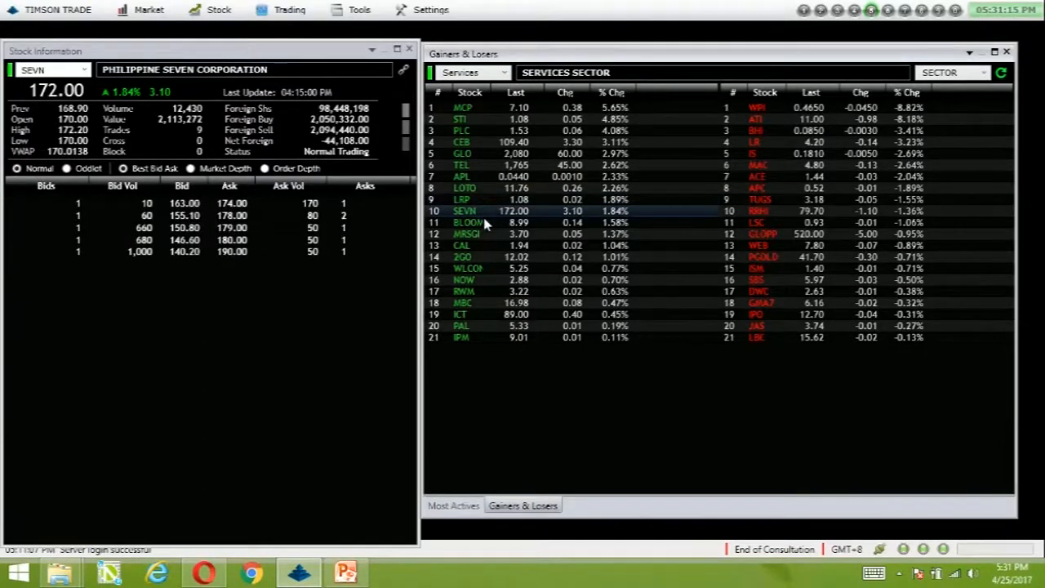
Step: Review gainers Bloomberry, Metro Retail, Calata, 2GO, Wilcon, NOW, MBC and ICT
left_click(467, 222)
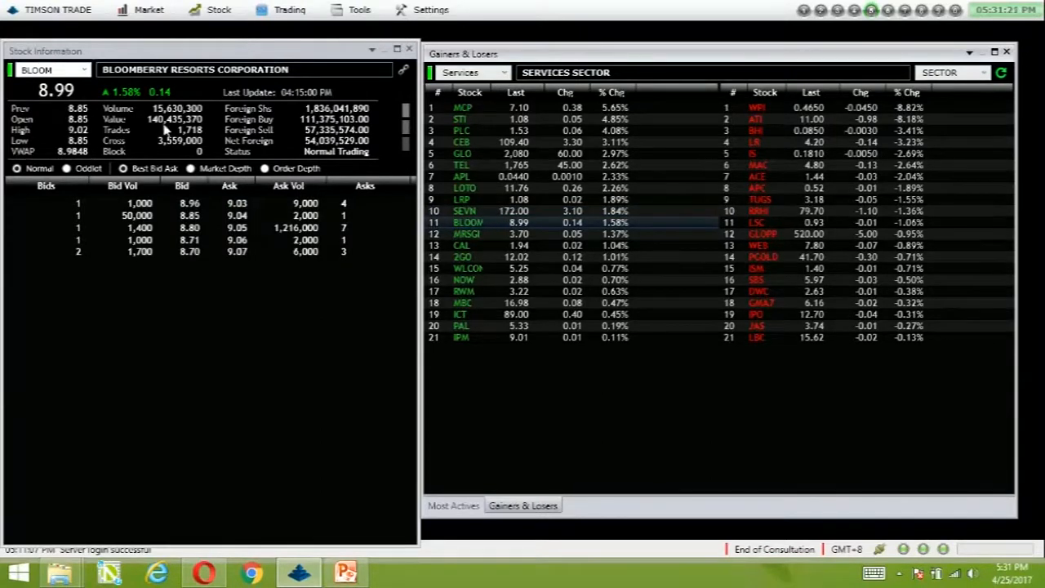
left_click(465, 235)
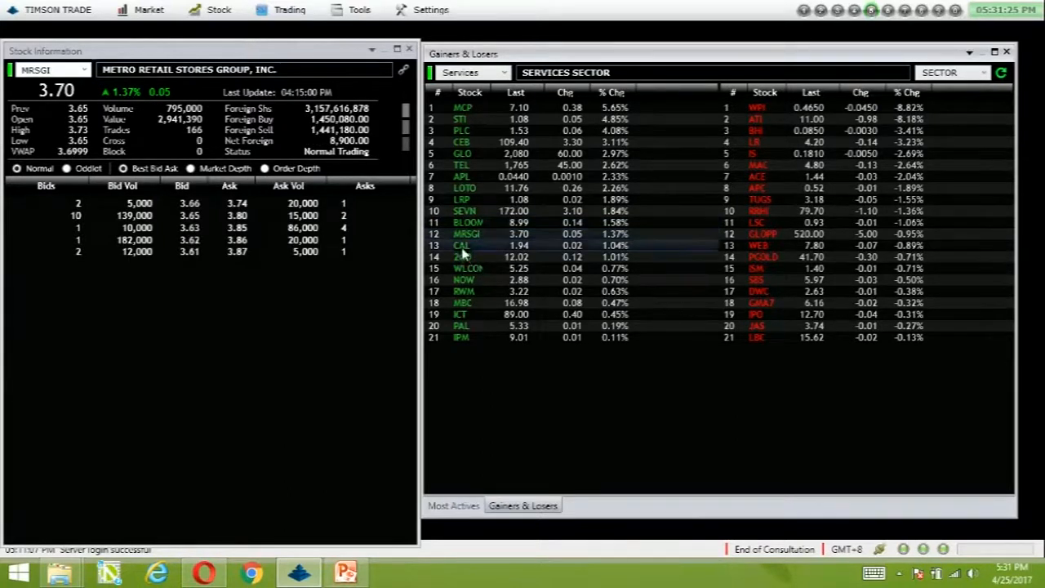
left_click(461, 245)
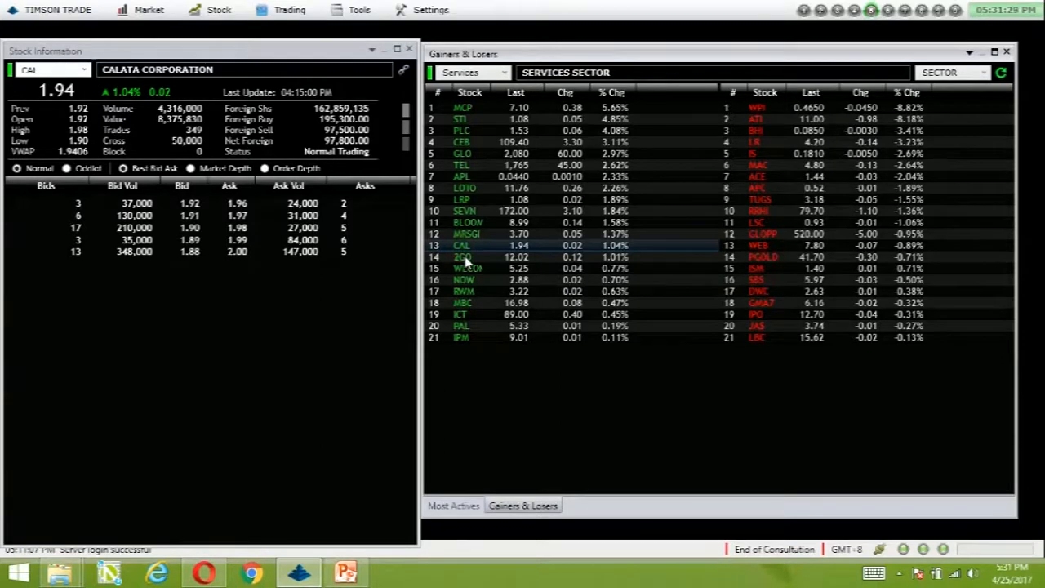
mouse_move(476, 296)
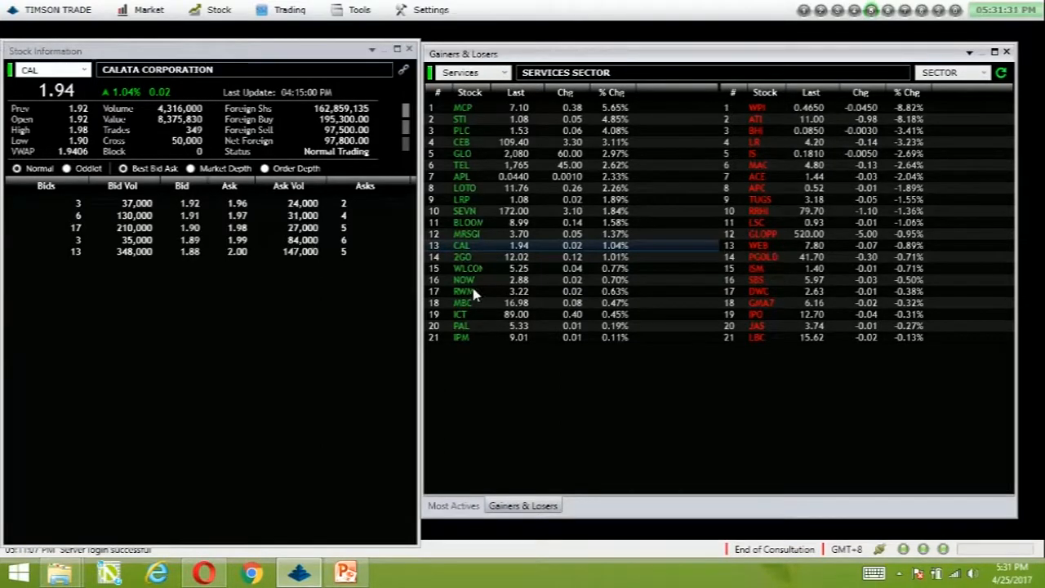
left_click(463, 256)
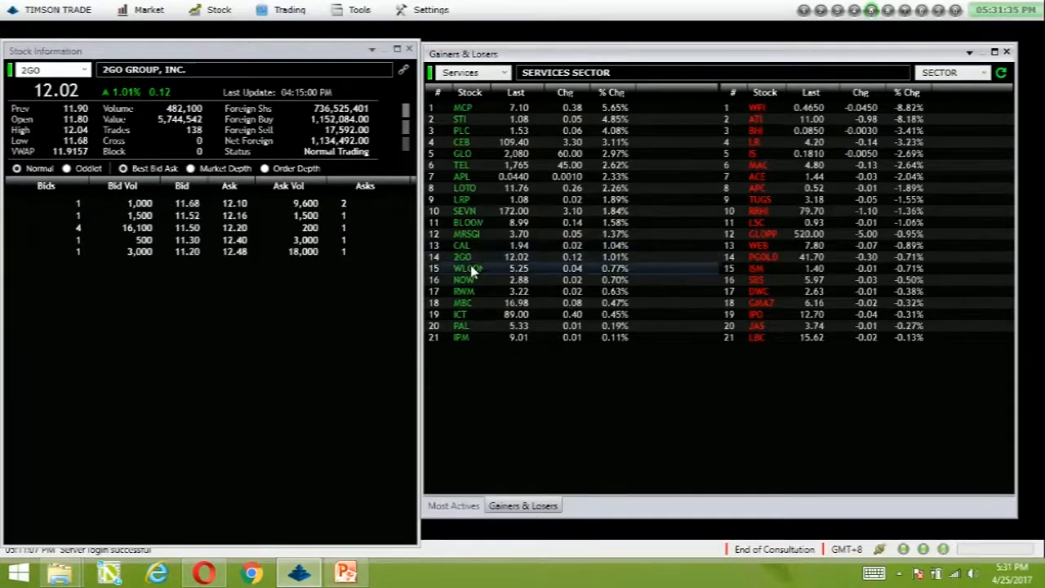
left_click(468, 268)
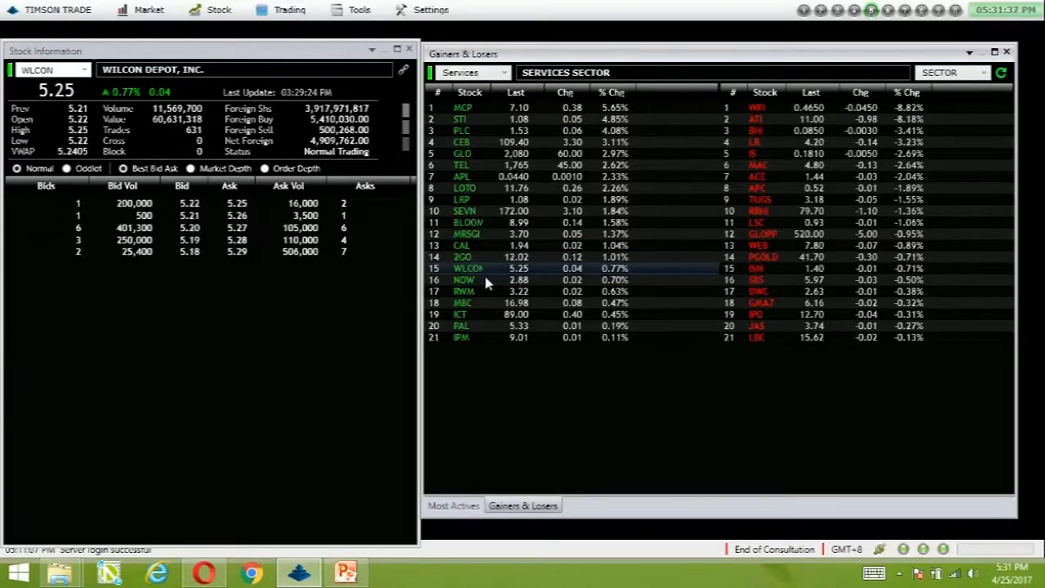
left_click(464, 279)
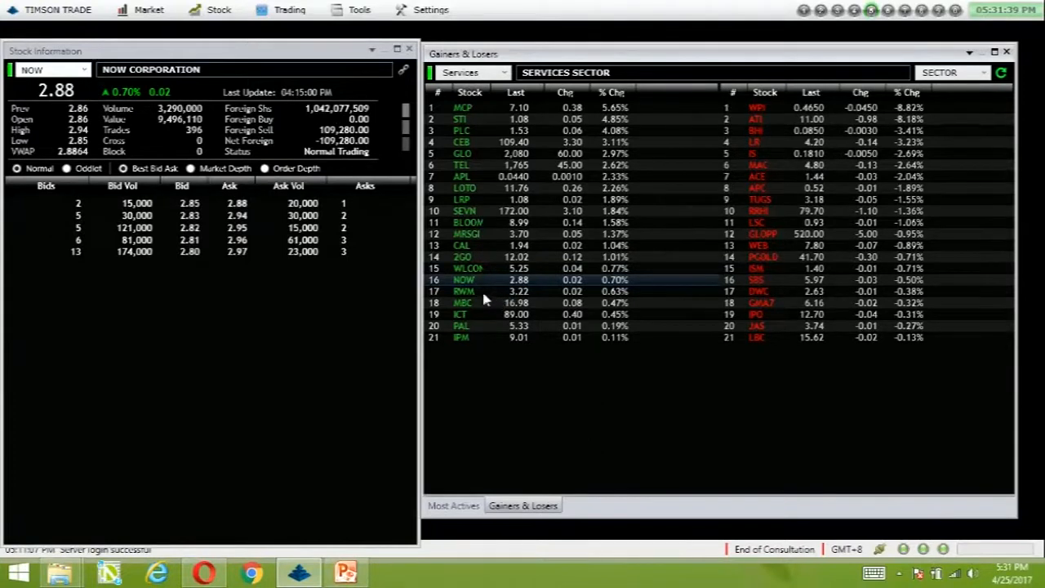
left_click(463, 303)
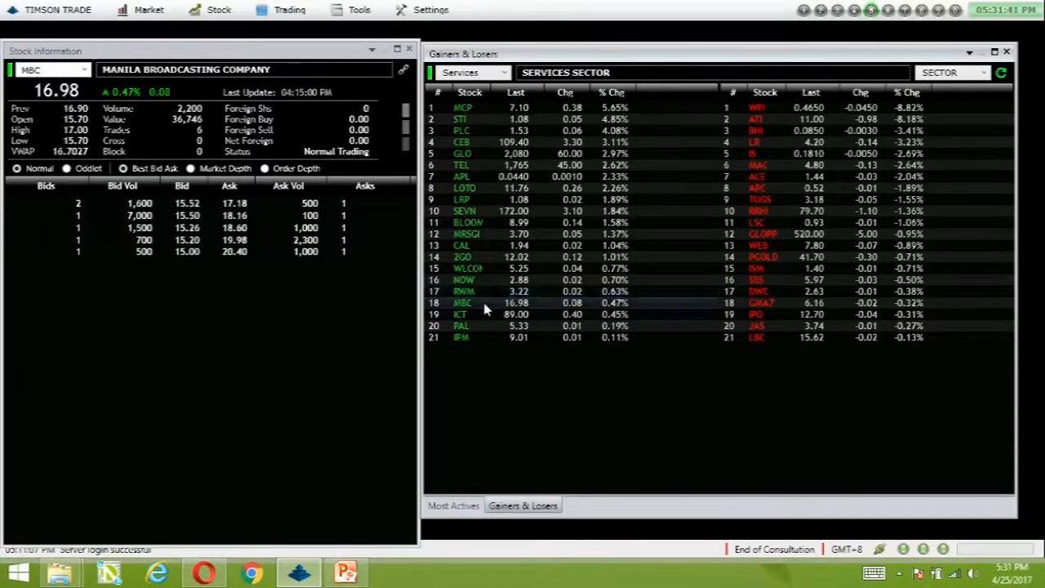
left_click(460, 315)
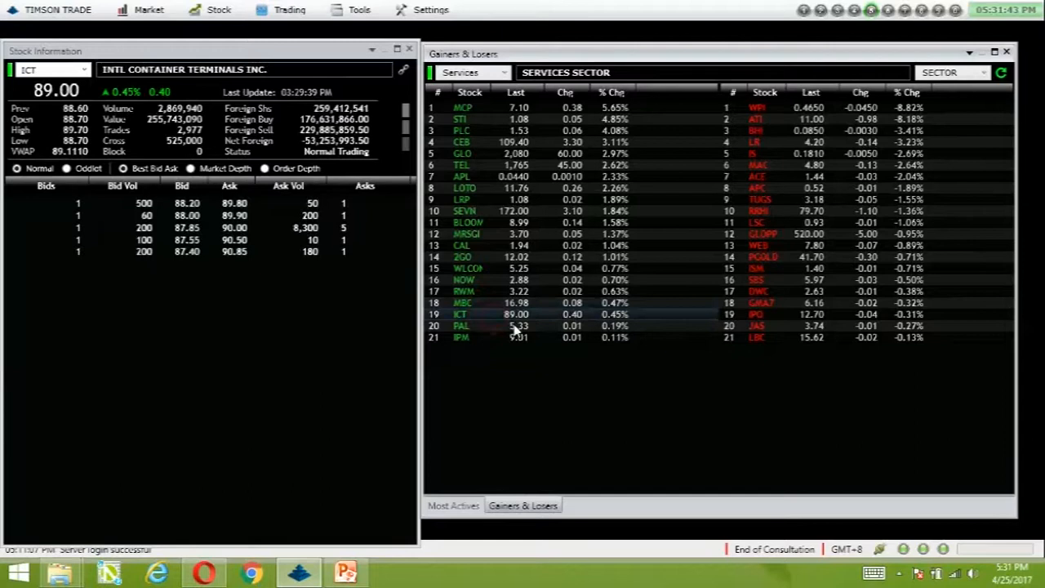
mouse_move(484, 335)
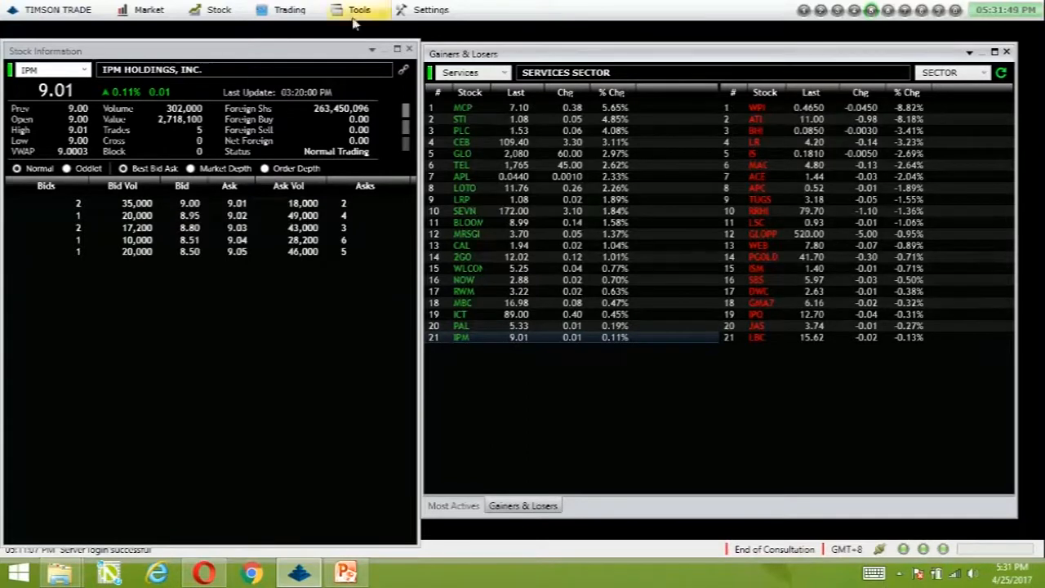
Step: Review losers Waterfront, Asian Terminals, LRWC, Island Info, MacroAsia, APC, Robinsons Retail, Lorenzo Shipping
left_click(755, 107)
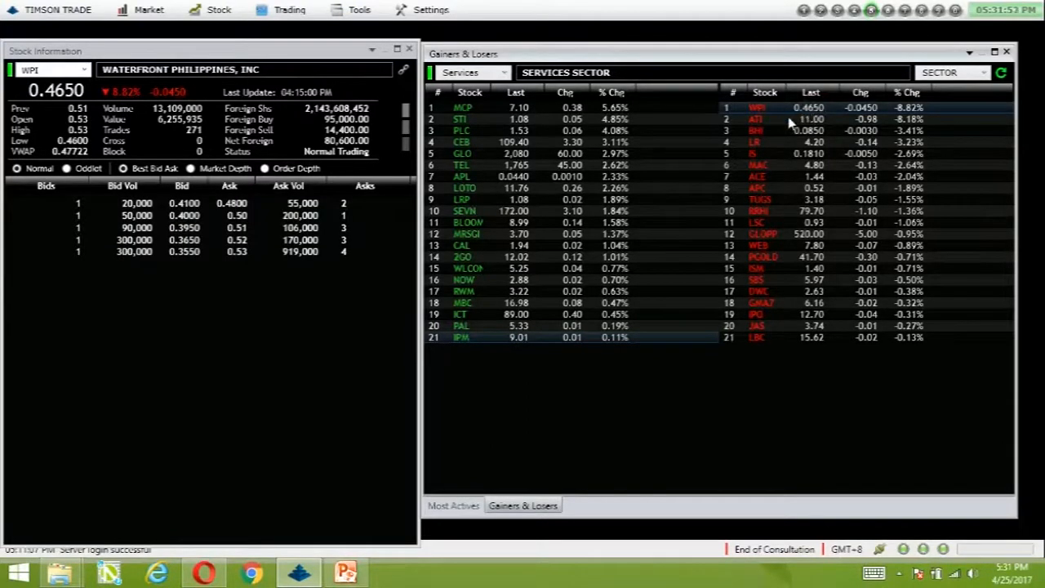
left_click(757, 119)
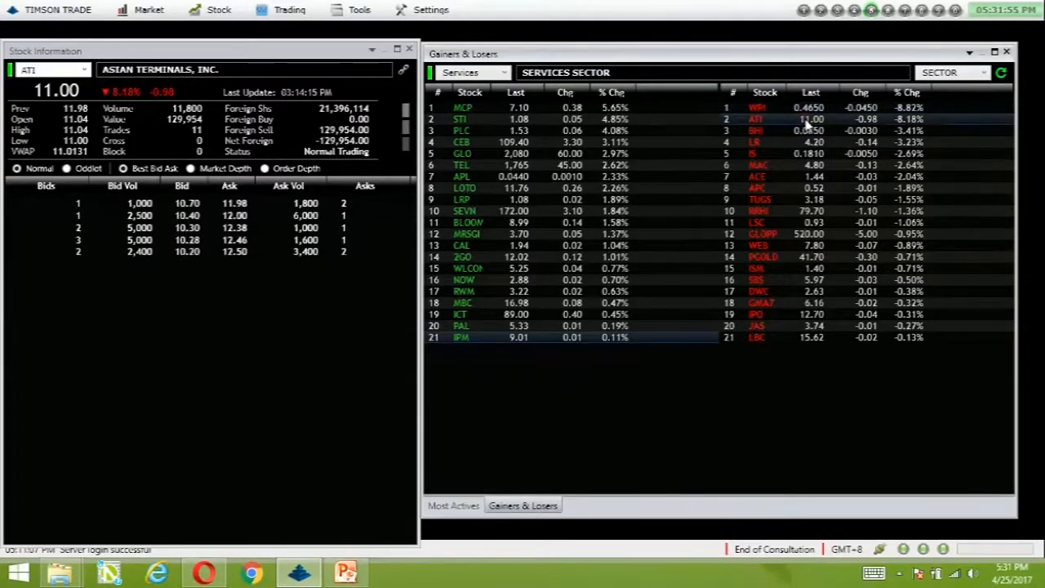
left_click(755, 131)
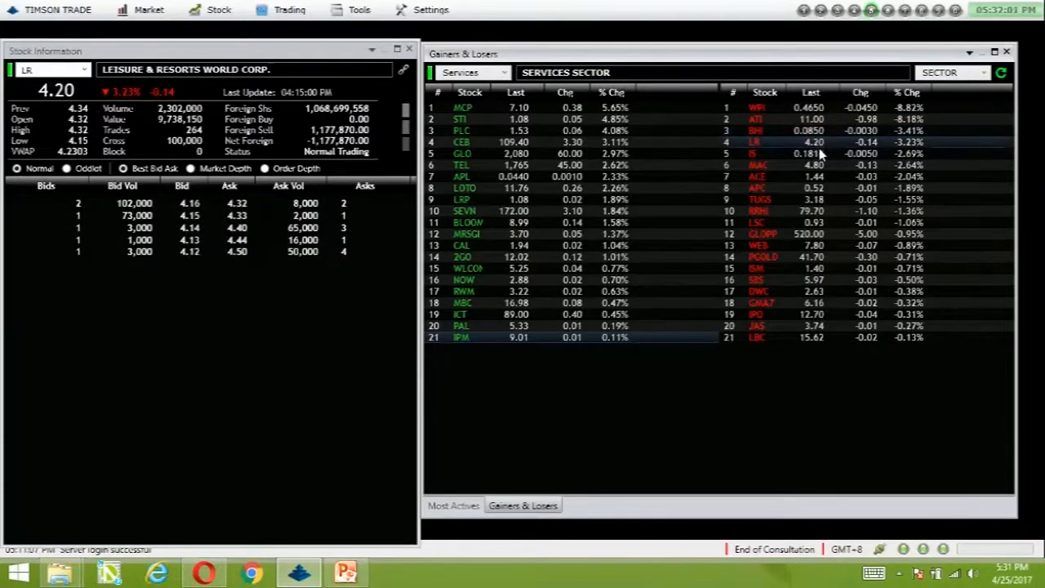
left_click(752, 154)
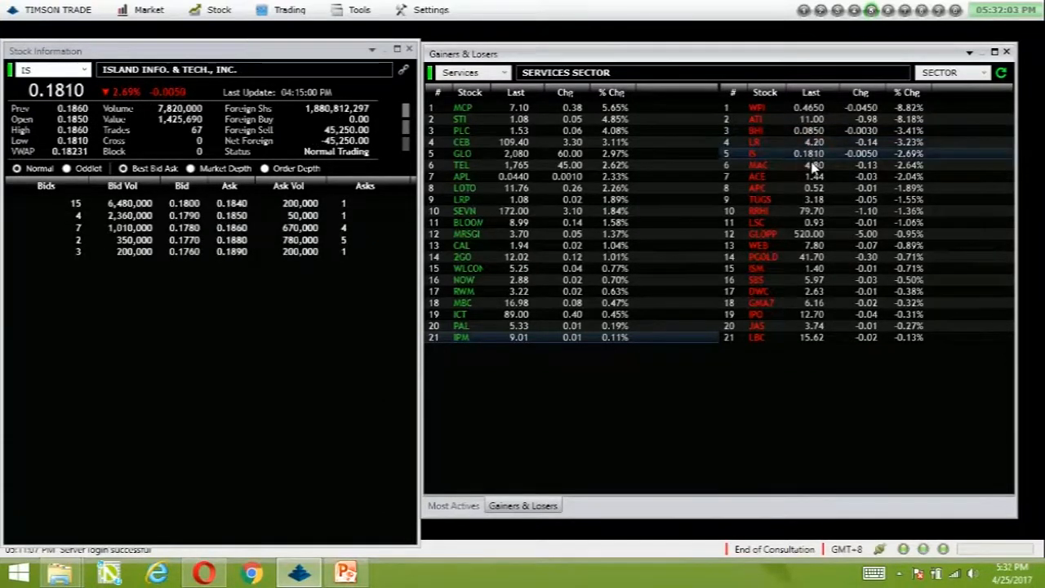
left_click(757, 165)
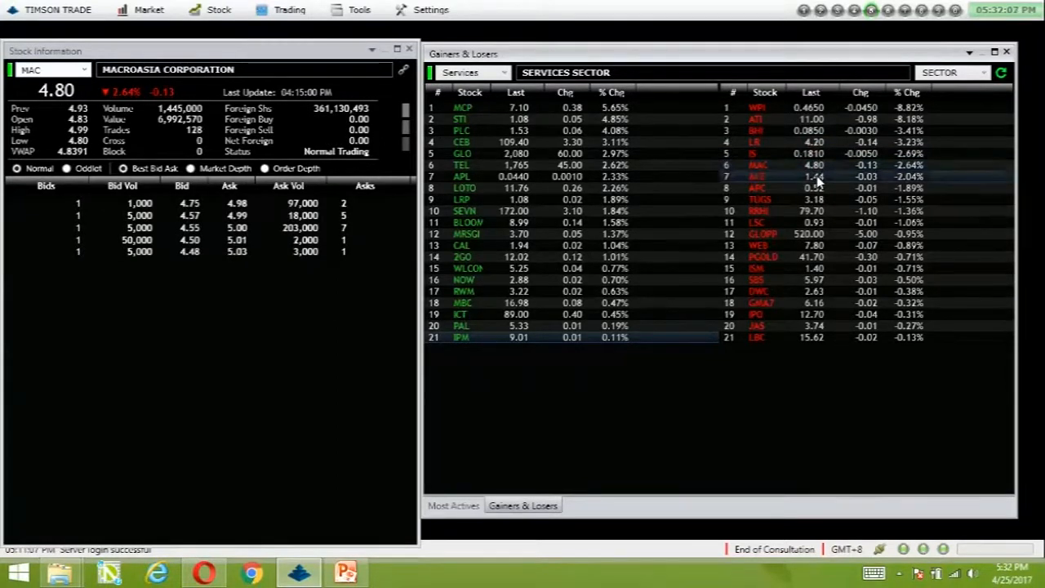
left_click(758, 188)
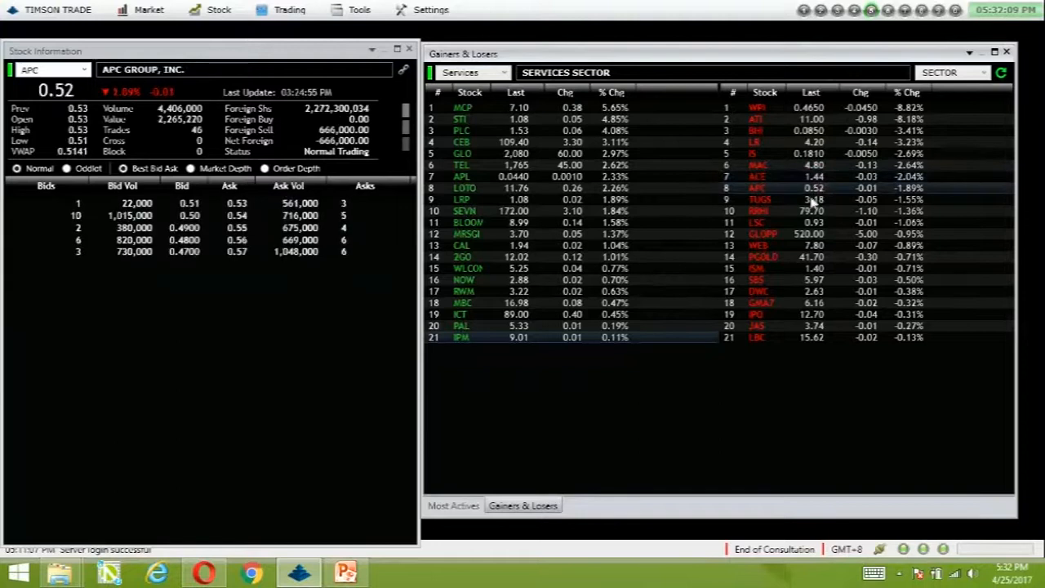
left_click(759, 199)
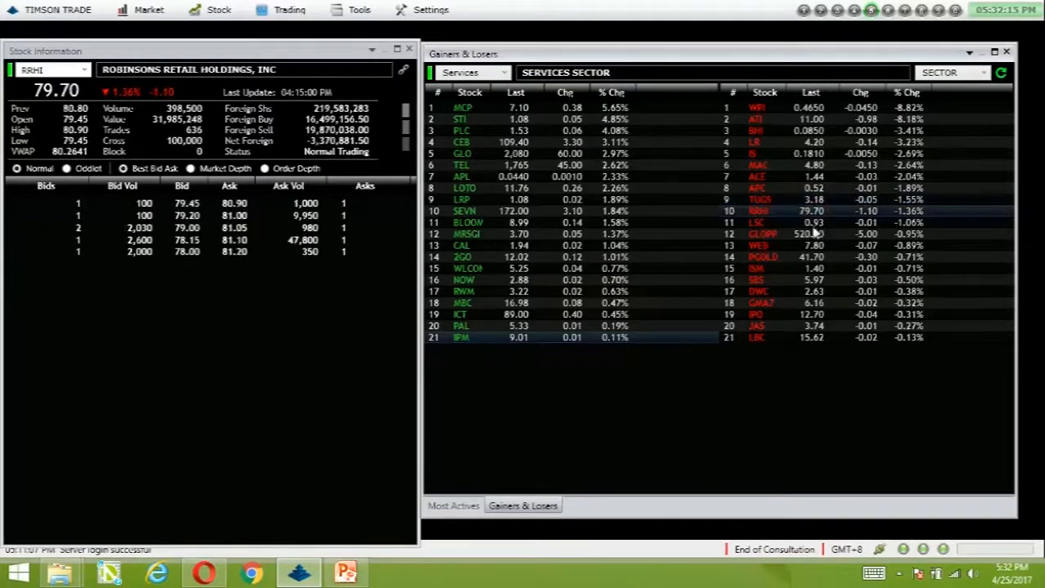
left_click(755, 222)
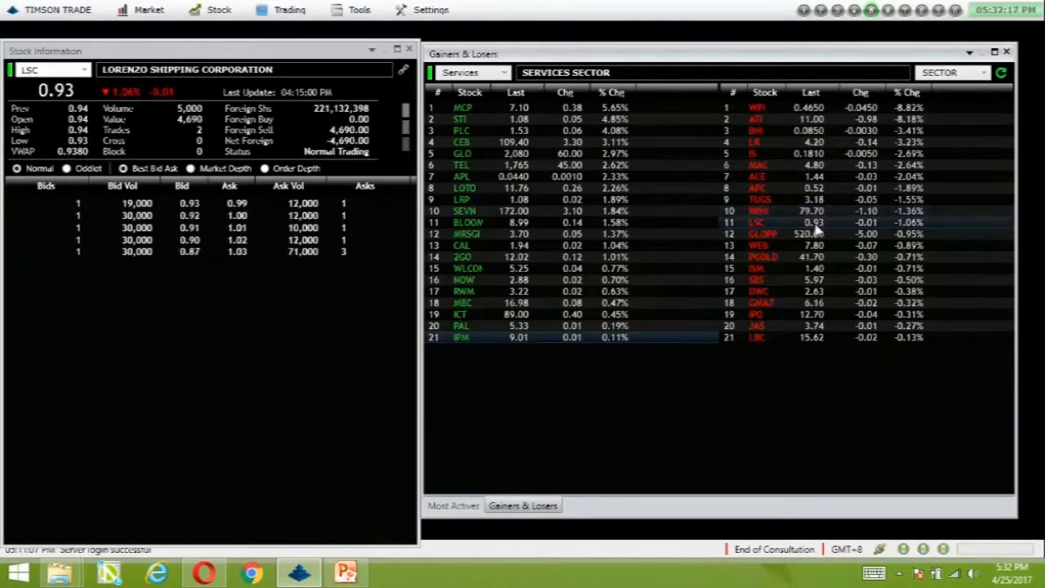
Step: Review losers PhilWeb, Puregold, ISM, Puregold again, DWC, GMA7 and LBC
left_click(759, 244)
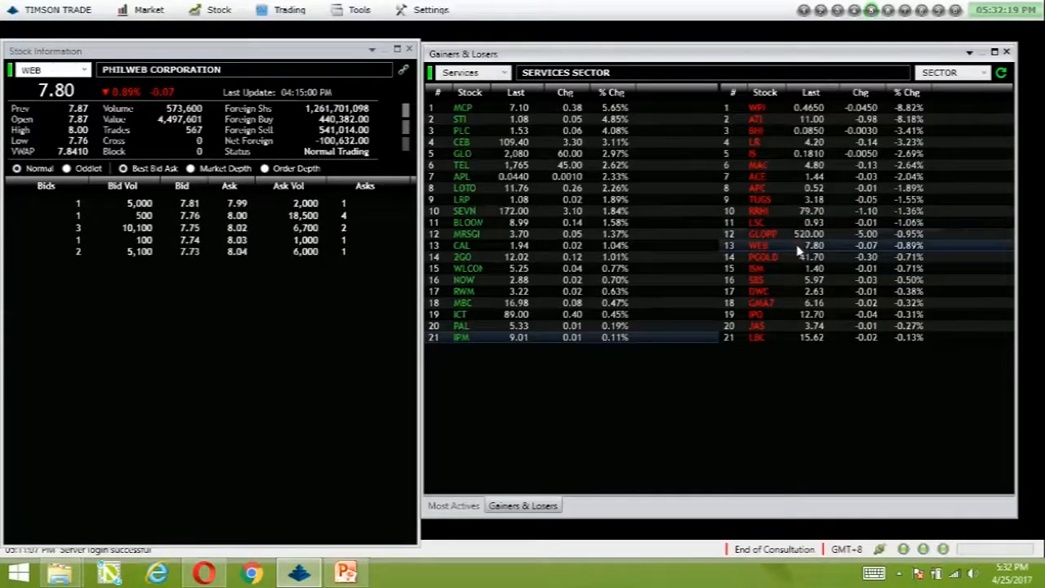
left_click(763, 256)
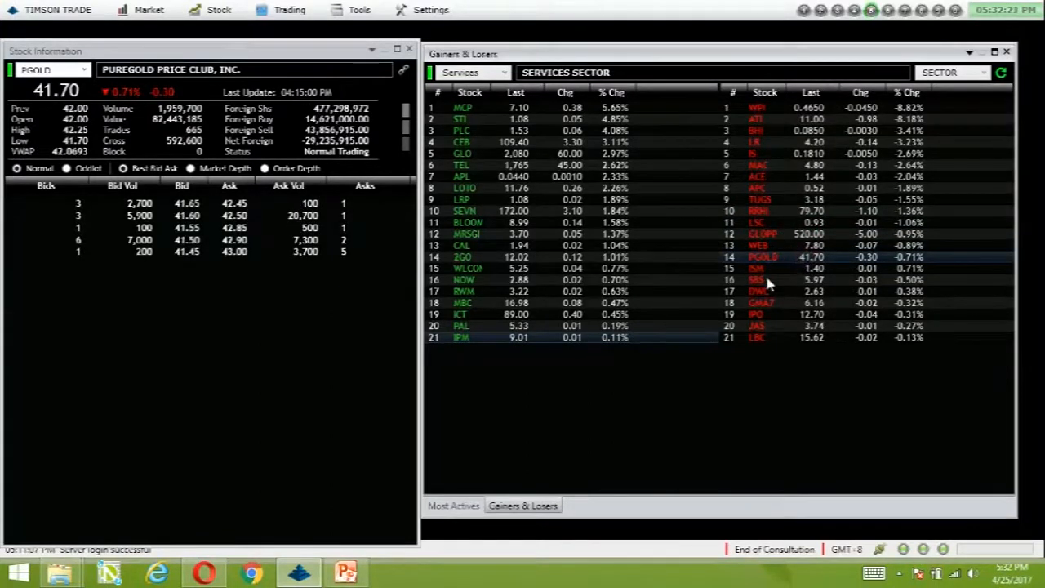
mouse_move(812, 270)
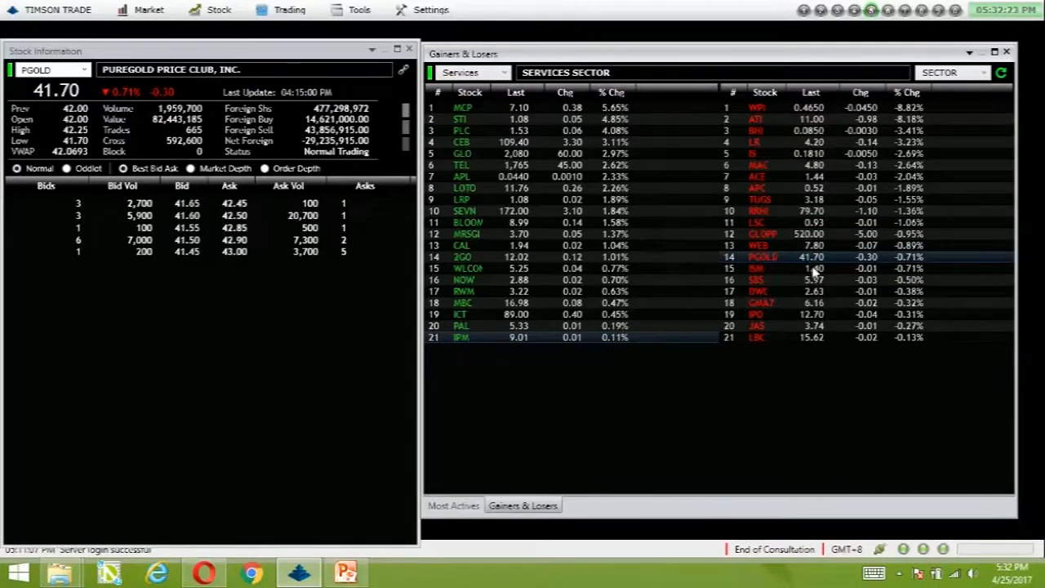
left_click(764, 267)
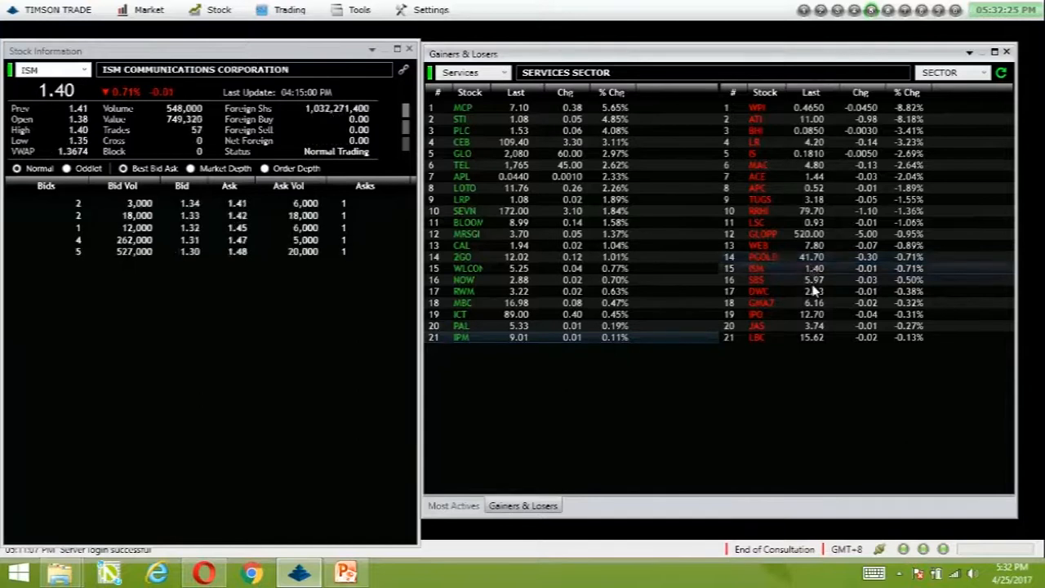
left_click(762, 256)
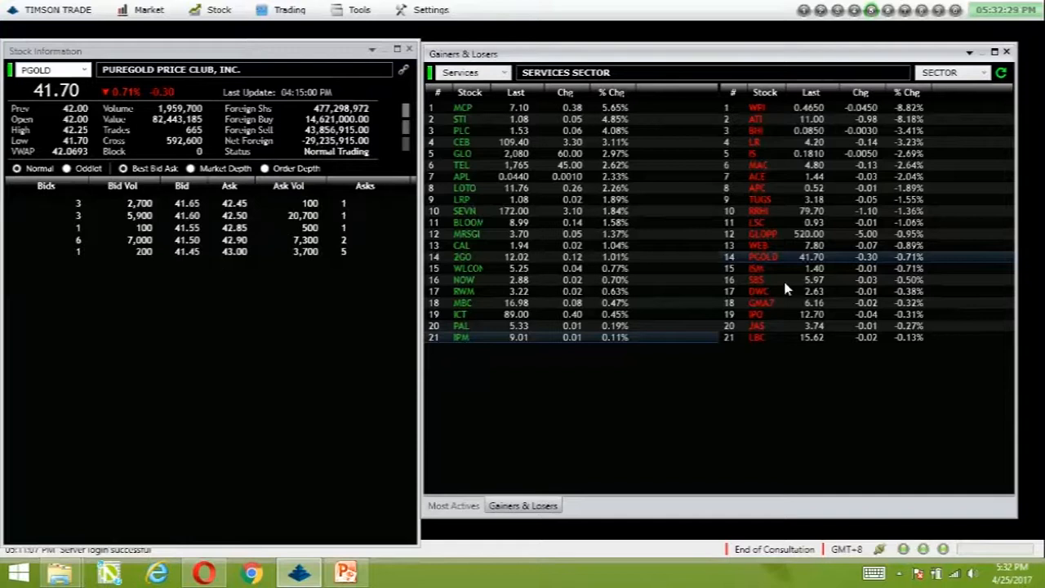
left_click(757, 292)
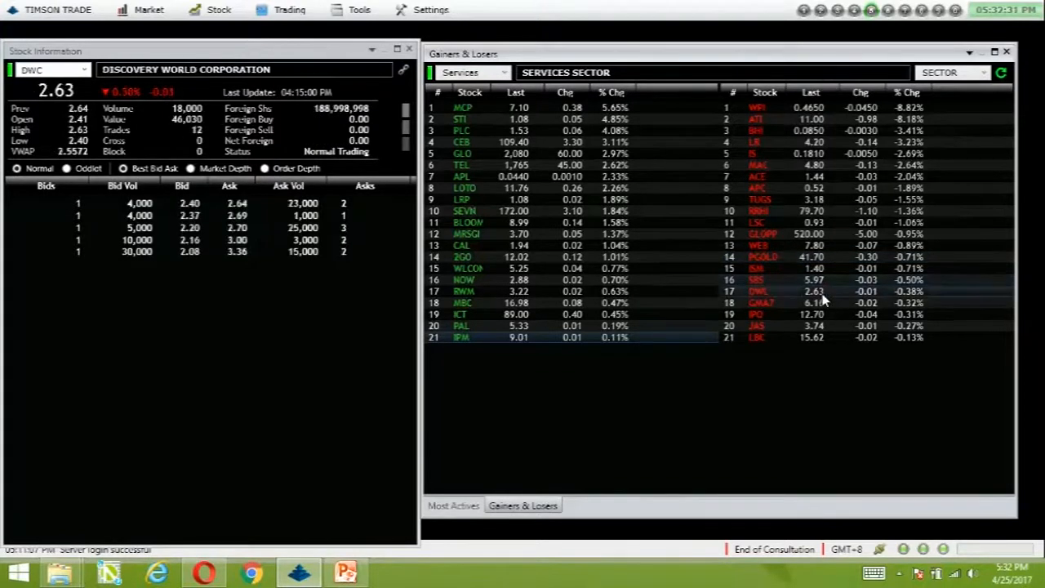
left_click(759, 303)
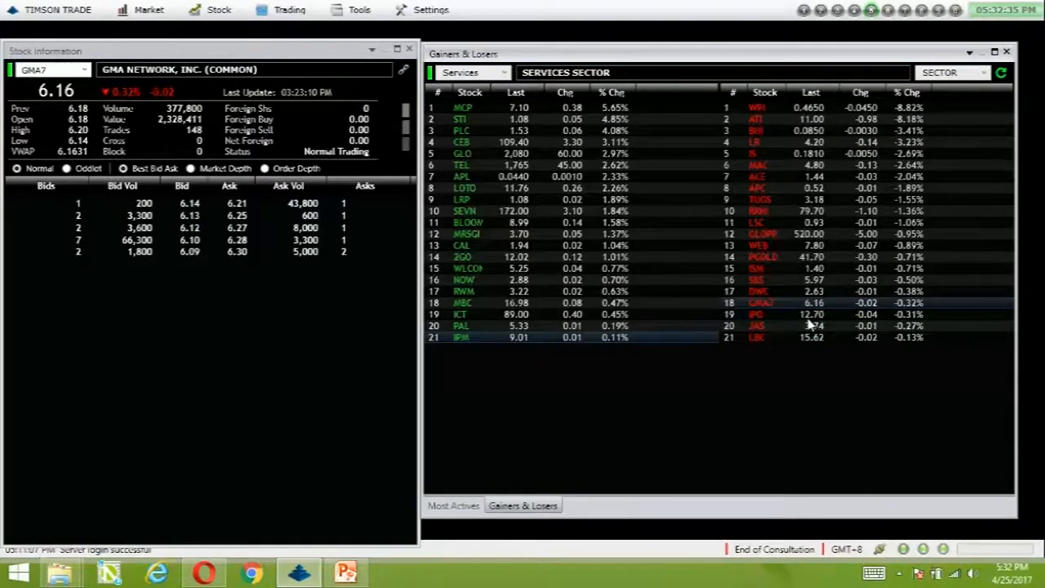
left_click(757, 325)
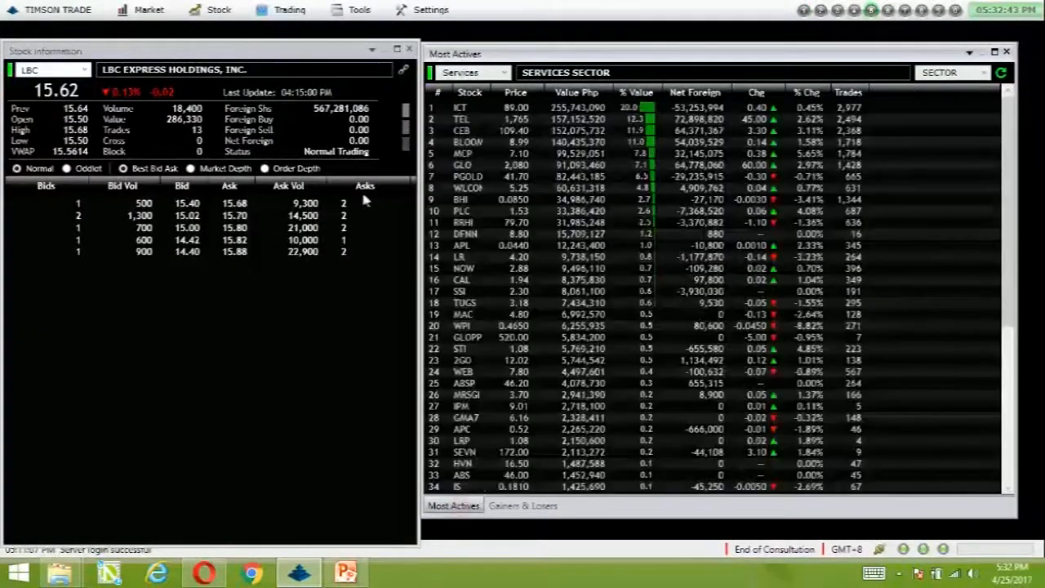
Step: Set the sector filter to All and view BDO's quote
left_click(472, 72)
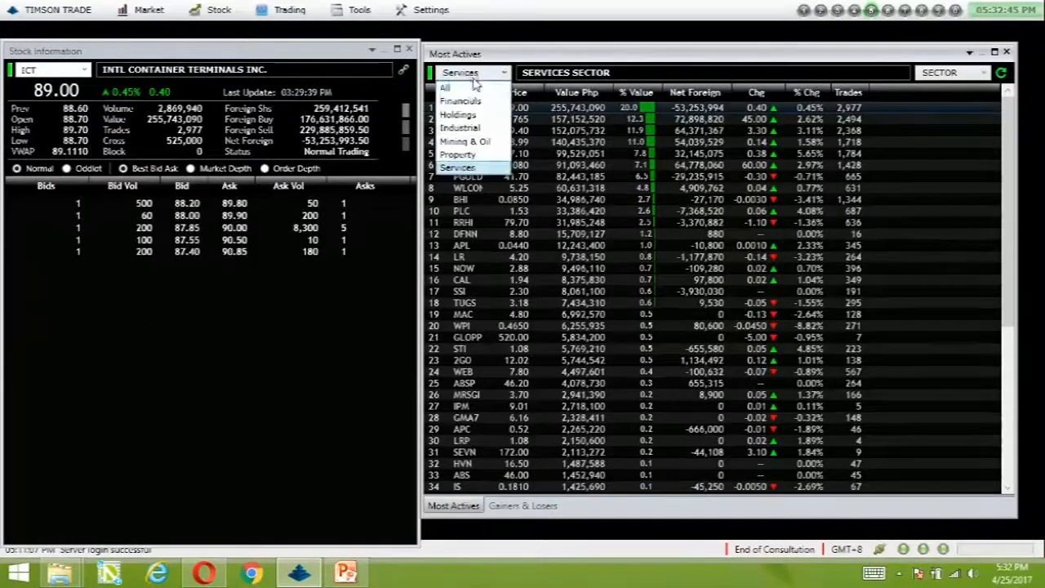
left_click(445, 88)
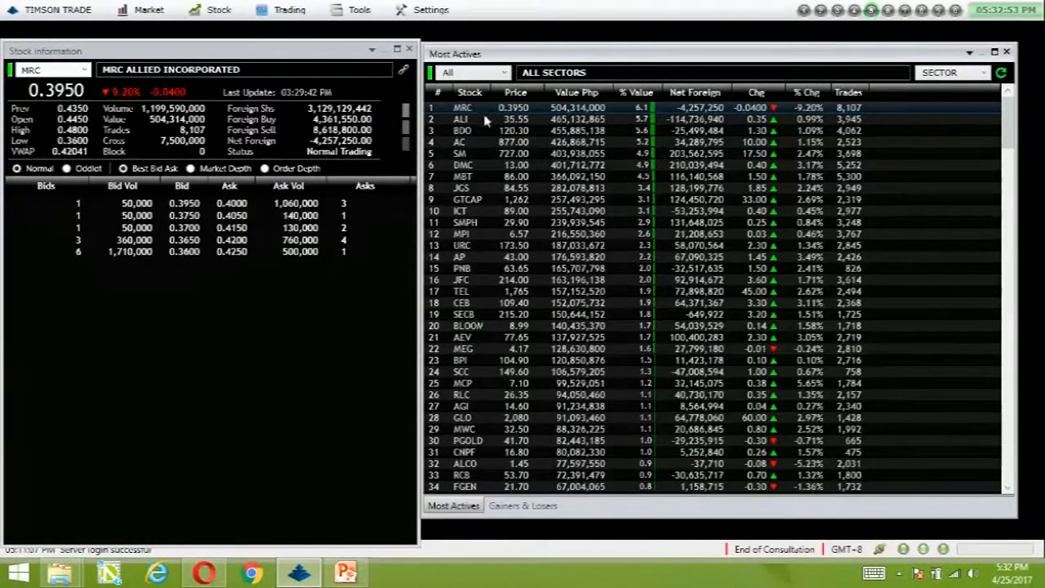
left_click(463, 130)
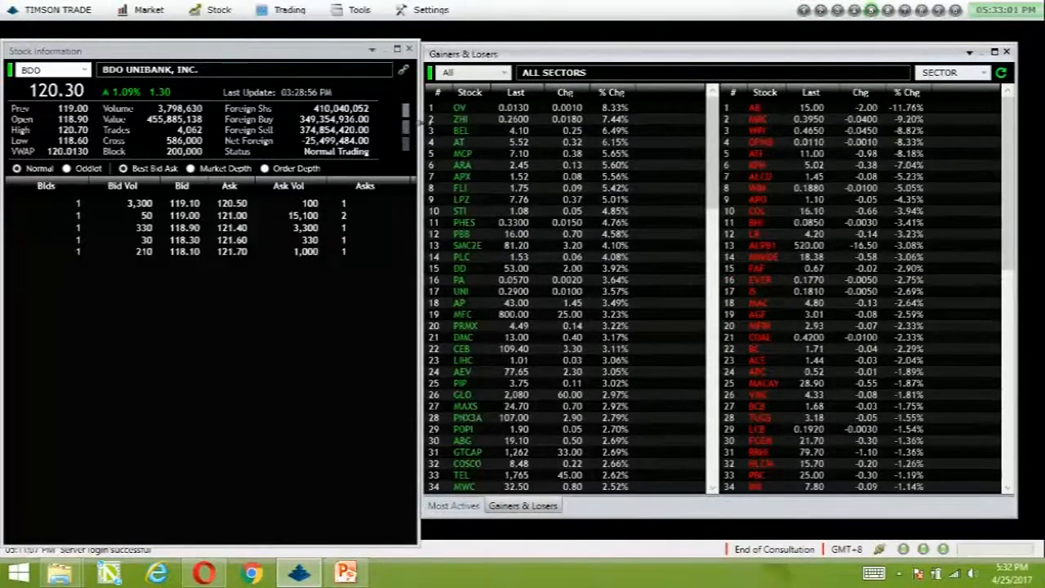
Step: Review quotes for all-sector gainers OV, MCP, ARA, FLI, LPZ and STI
left_click(459, 107)
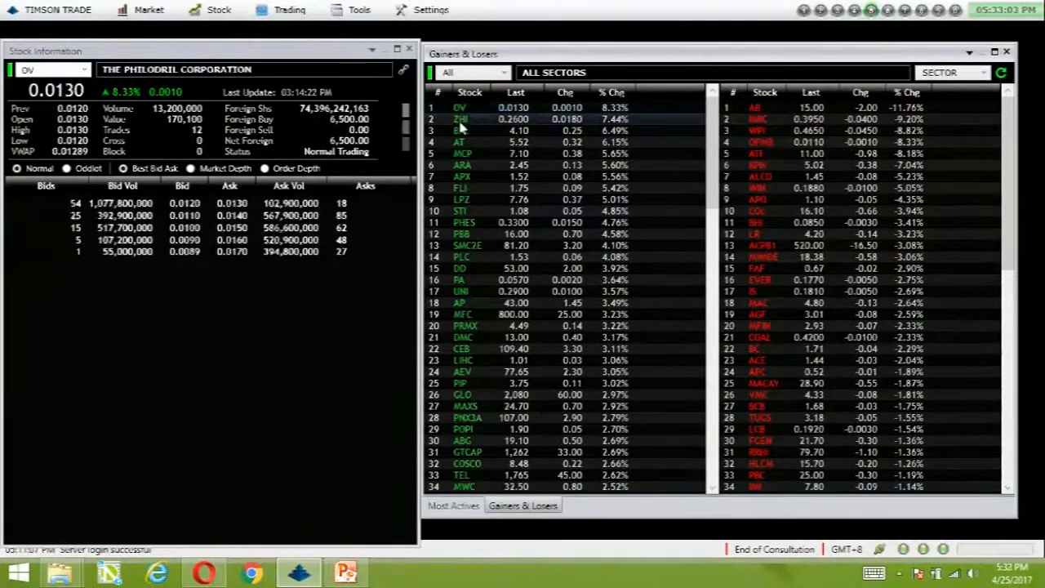
left_click(461, 131)
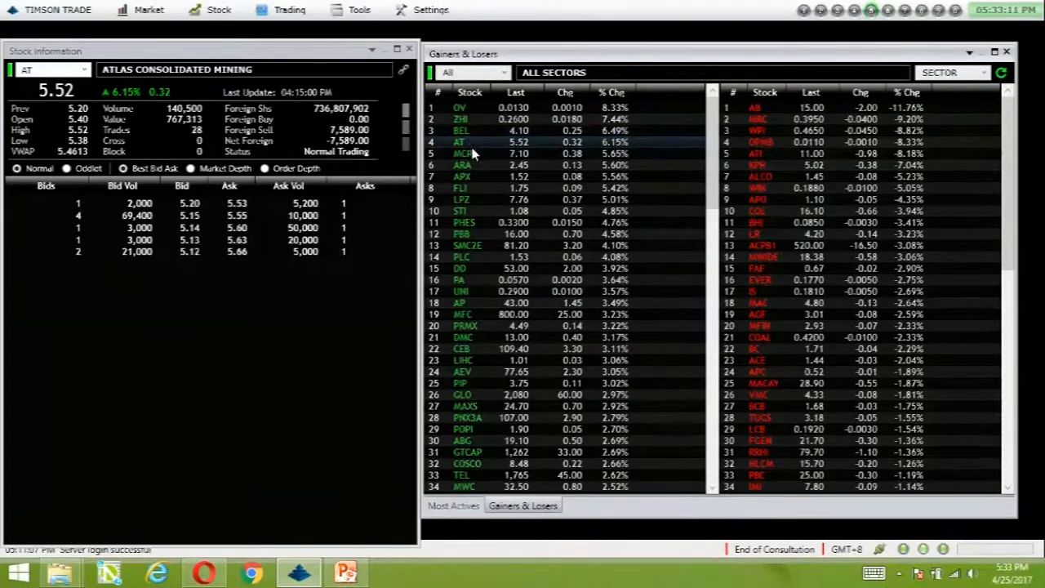
mouse_move(490, 159)
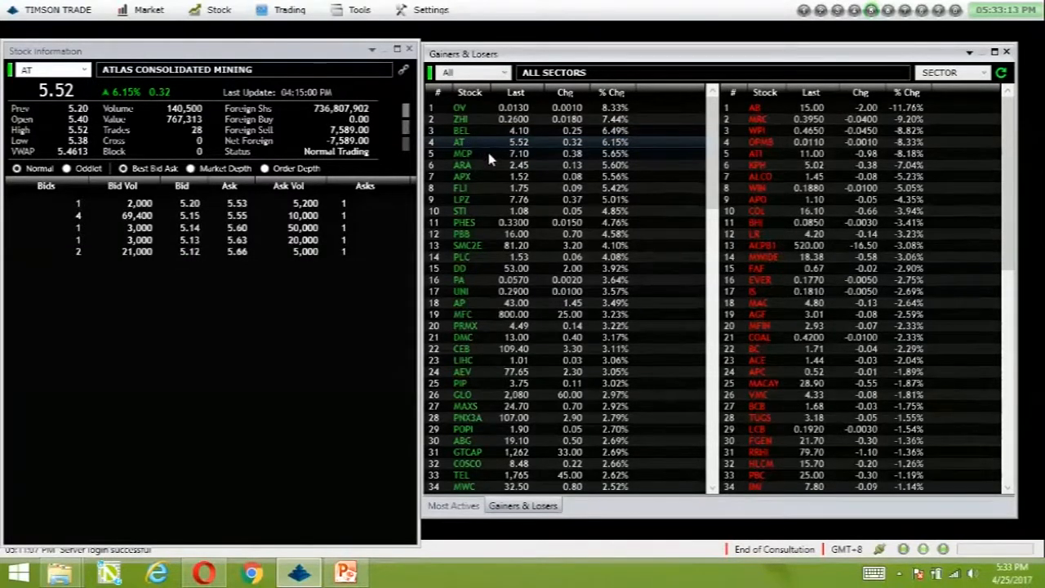
left_click(461, 153)
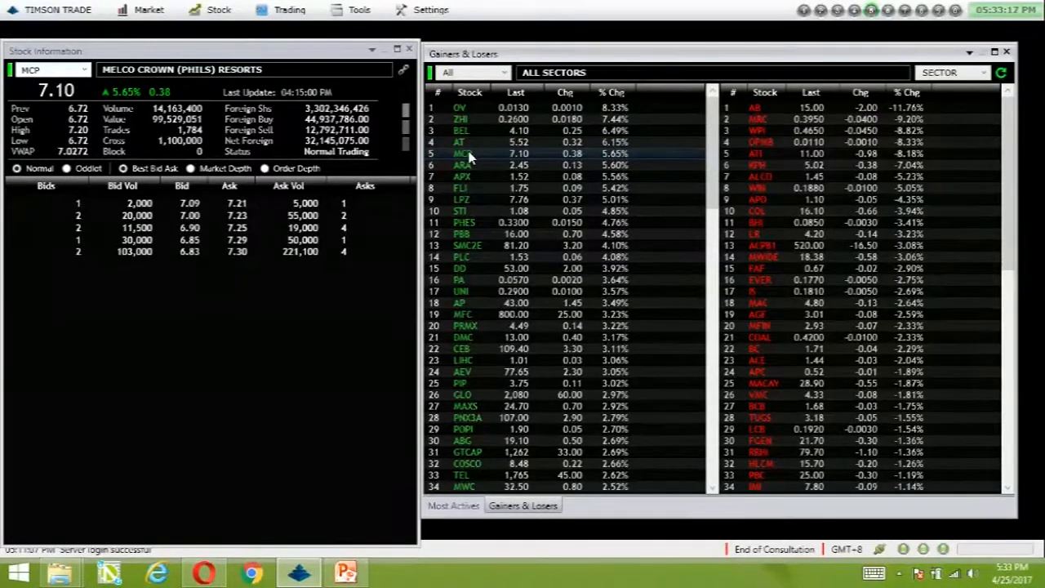
left_click(461, 165)
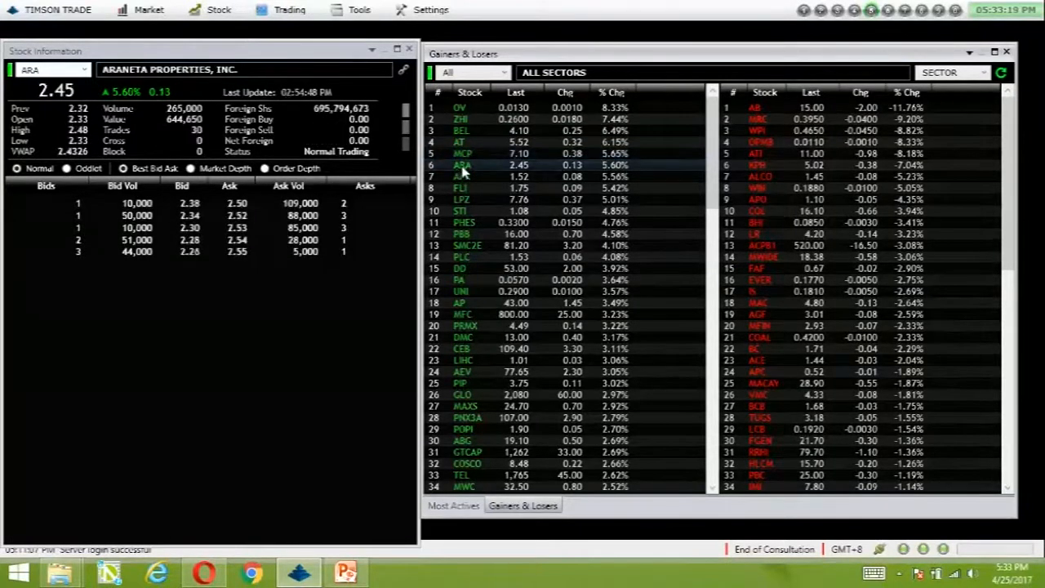
left_click(461, 176)
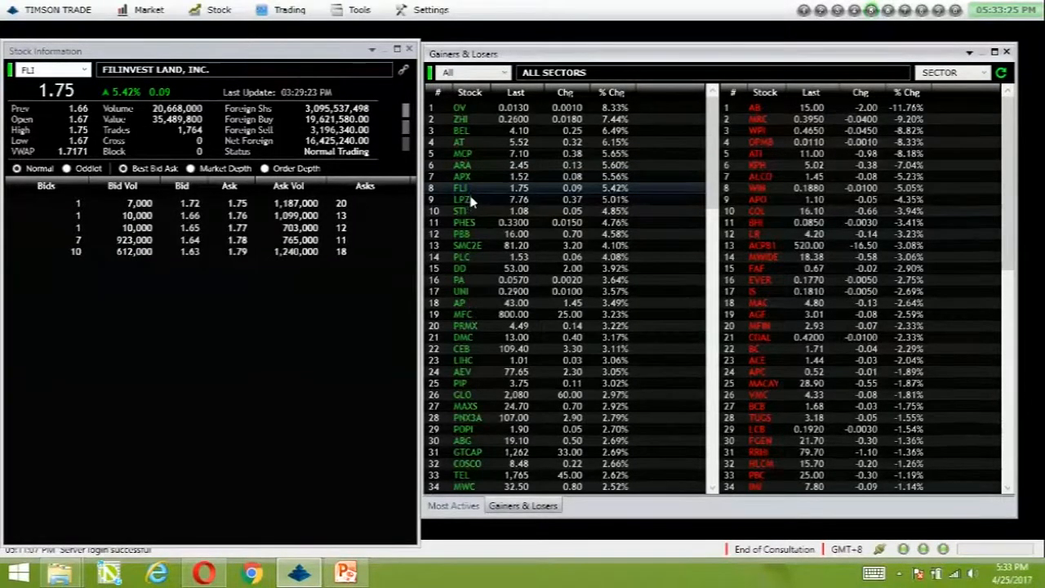
left_click(461, 199)
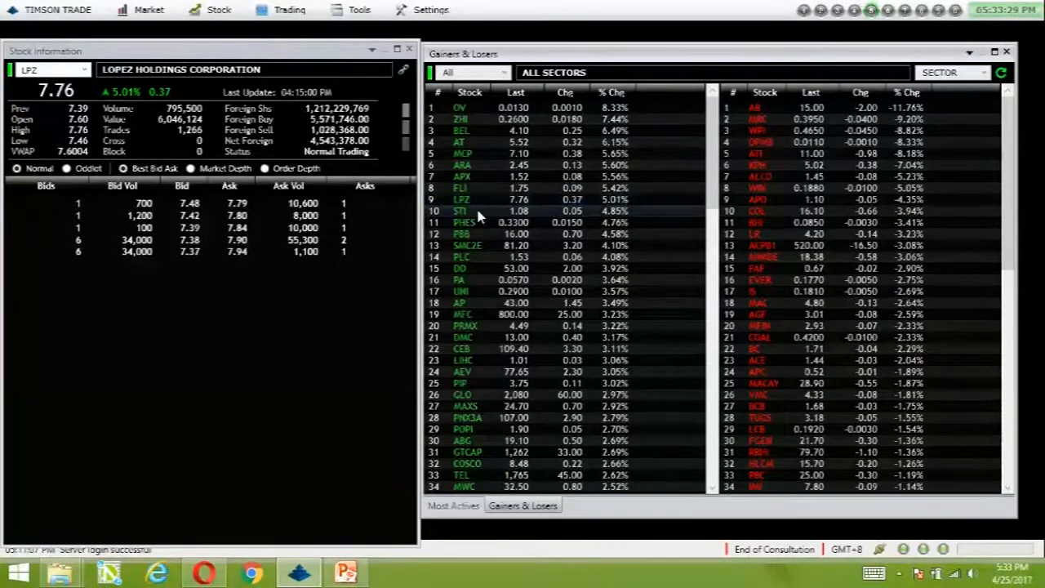
left_click(460, 210)
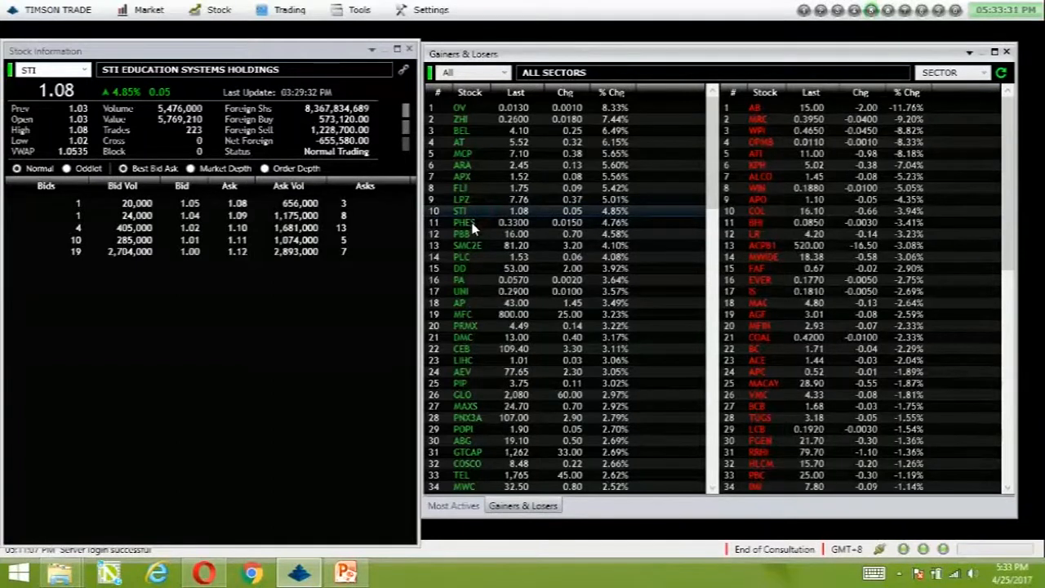
Step: Review quotes for all-sector losers AB, MRC, WPI, ATI, ALCO and WIN
left_click(756, 107)
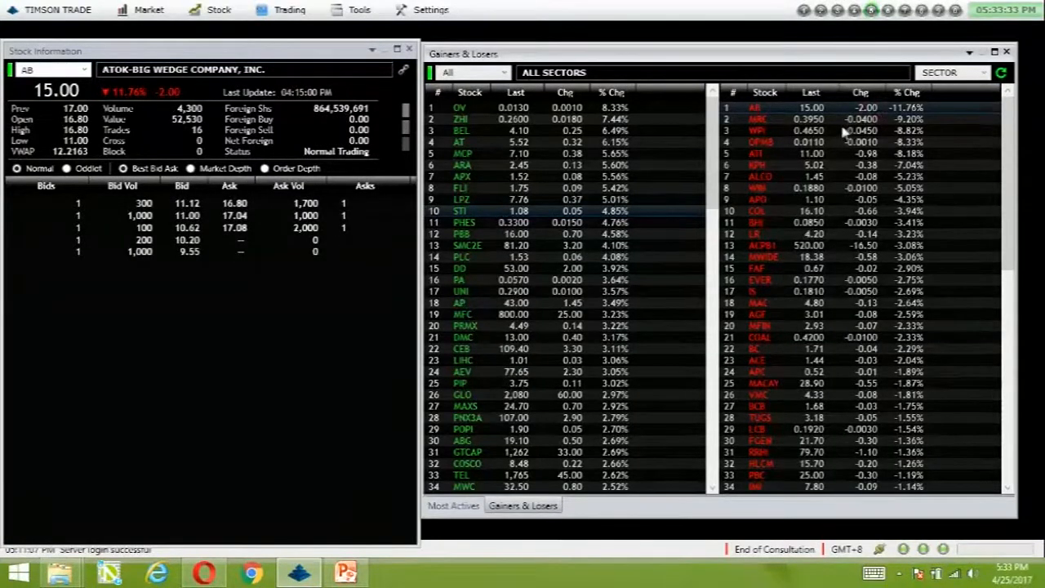
left_click(755, 119)
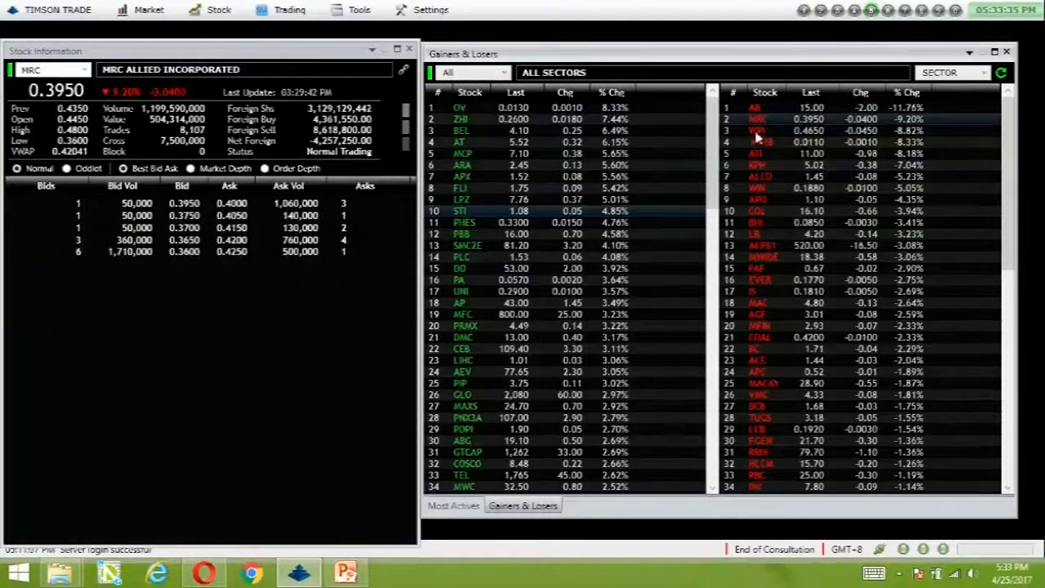
left_click(756, 130)
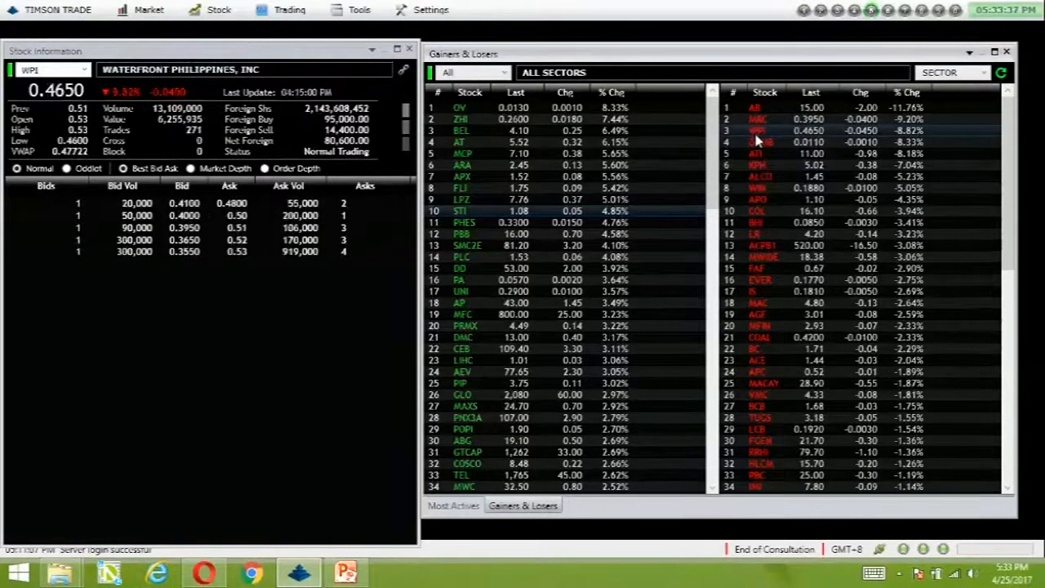
left_click(755, 154)
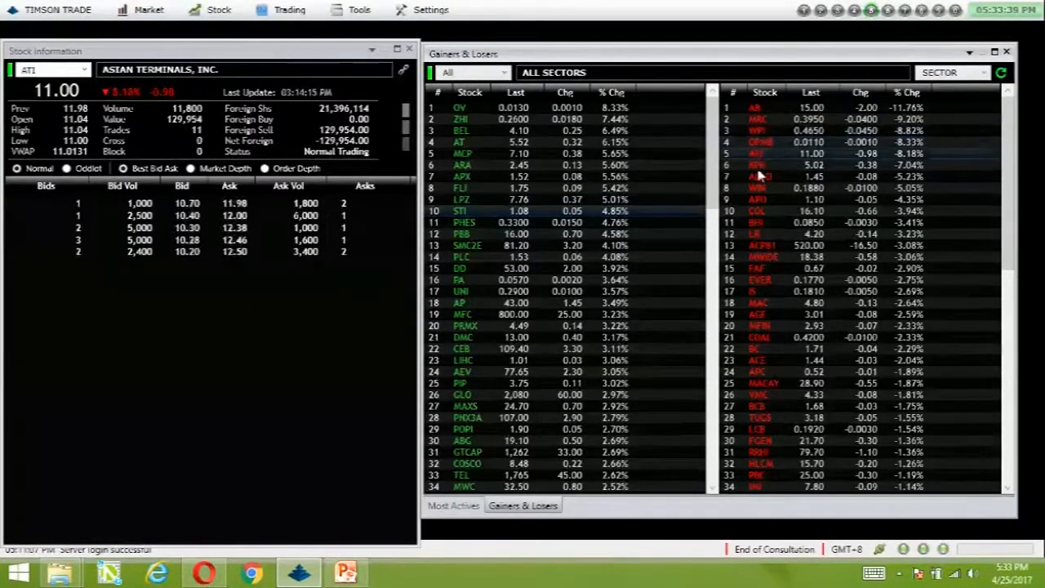
left_click(760, 176)
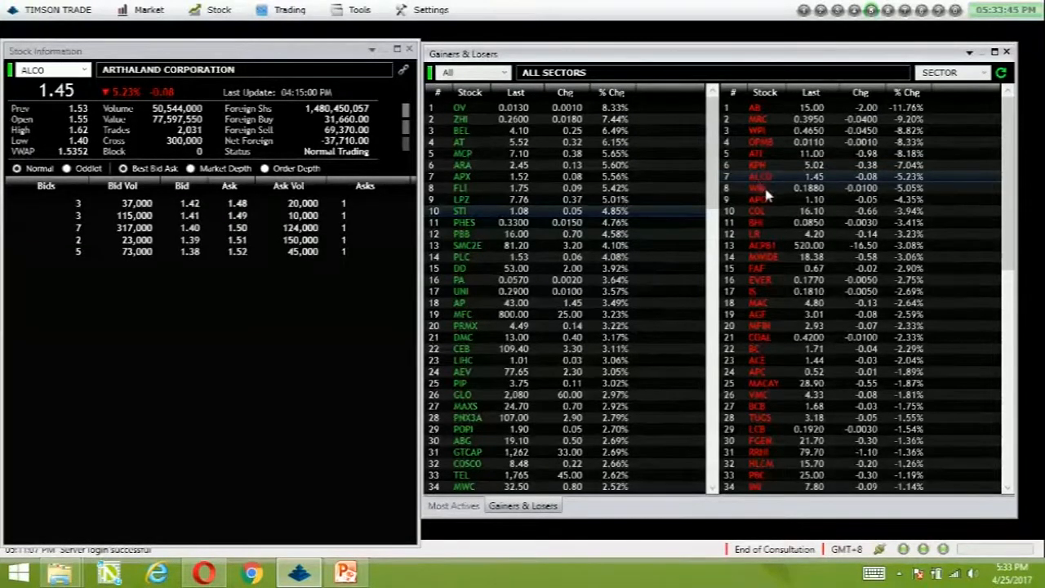
left_click(759, 188)
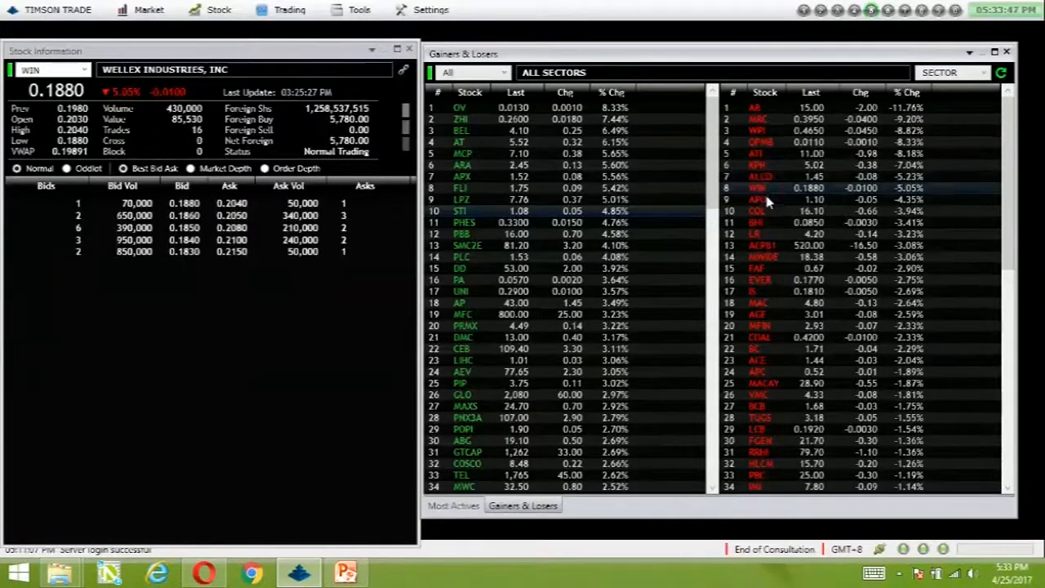
left_click(757, 211)
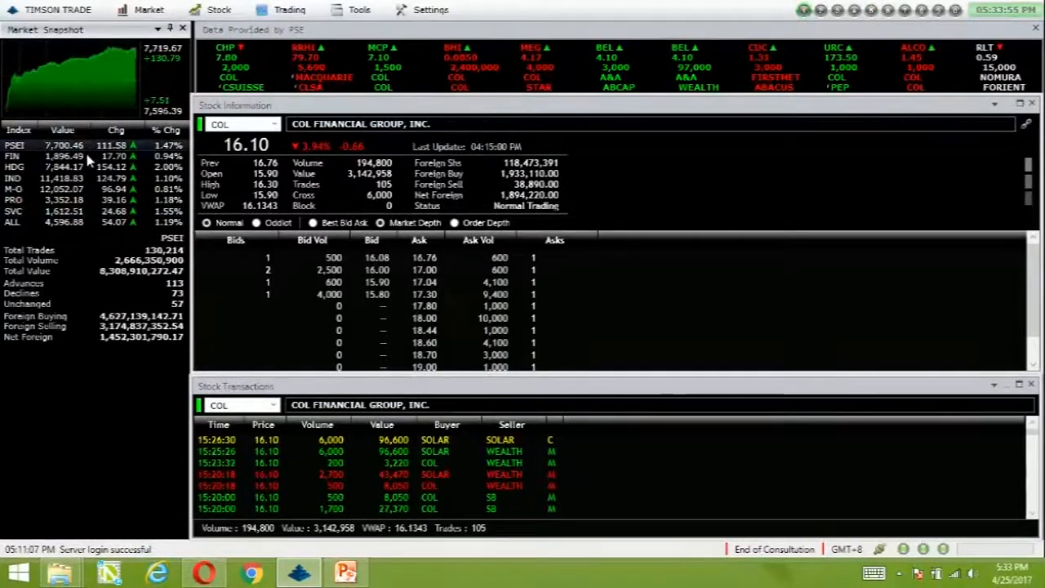
mouse_move(123, 294)
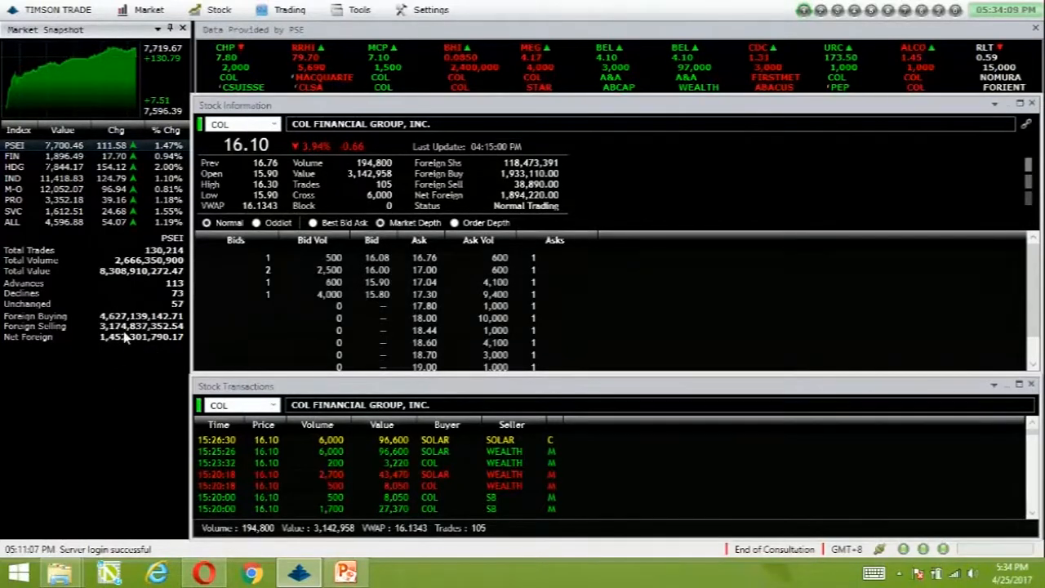
mouse_move(119, 351)
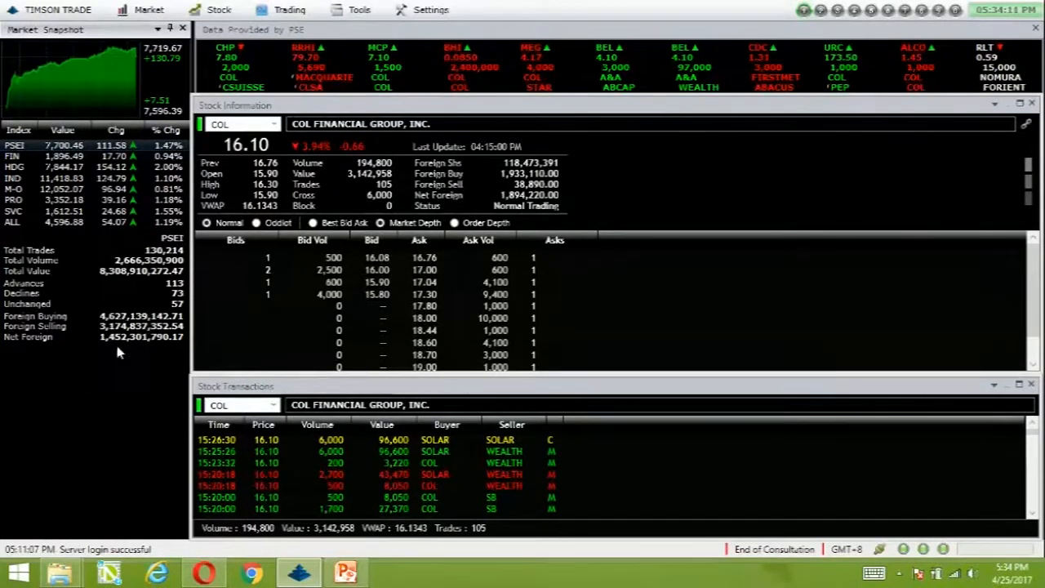
mouse_move(114, 351)
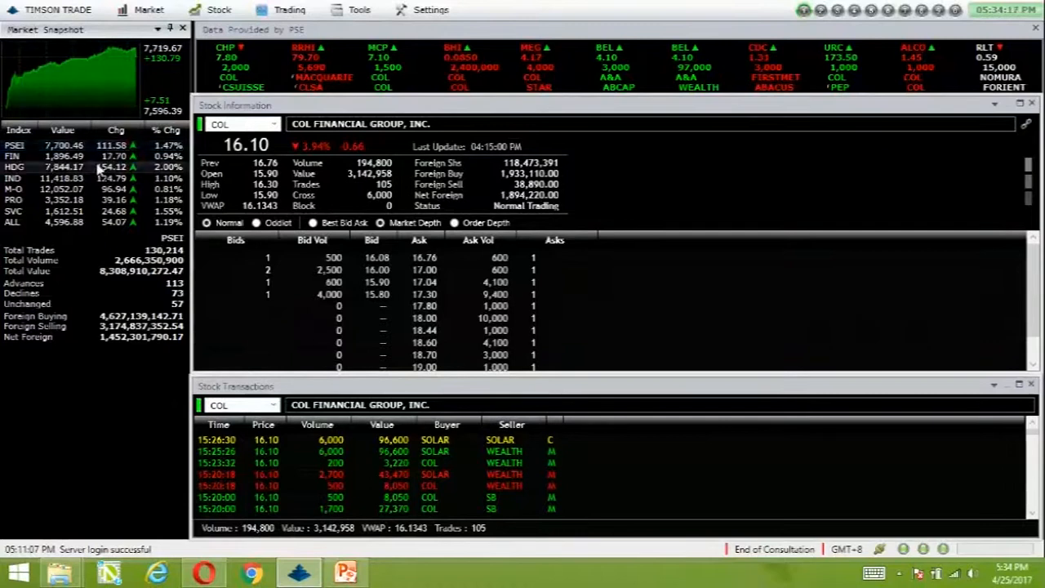
Step: Show the FIN, HDG, M-O and PRO index breakdowns in the market snapshot
left_click(13, 156)
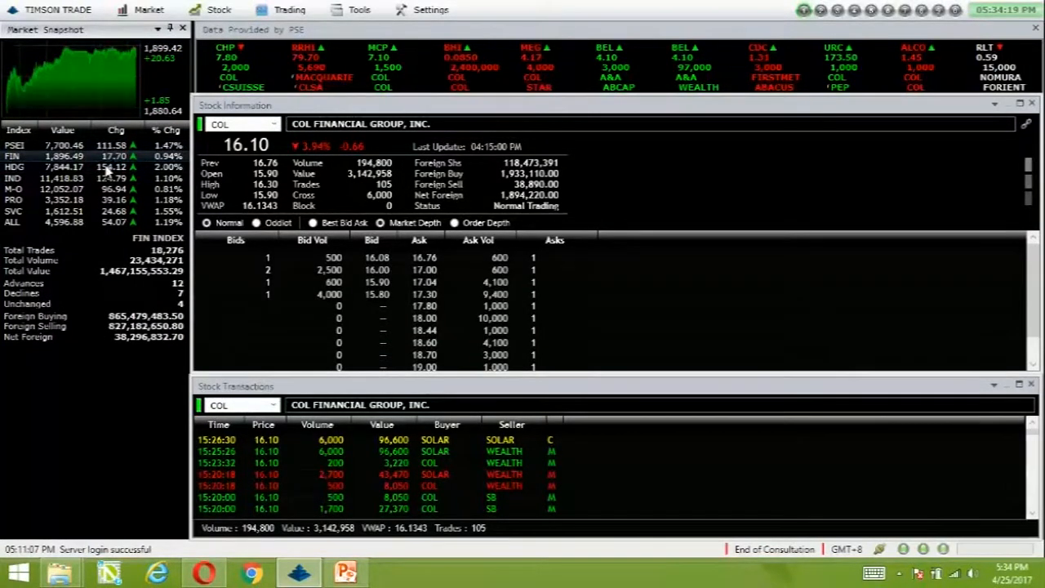
left_click(14, 167)
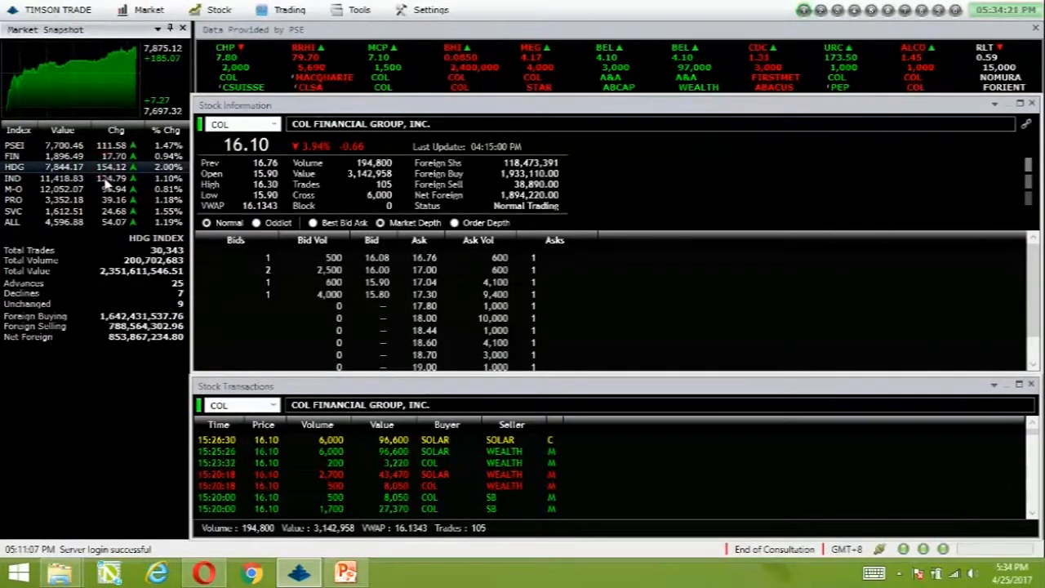
left_click(13, 189)
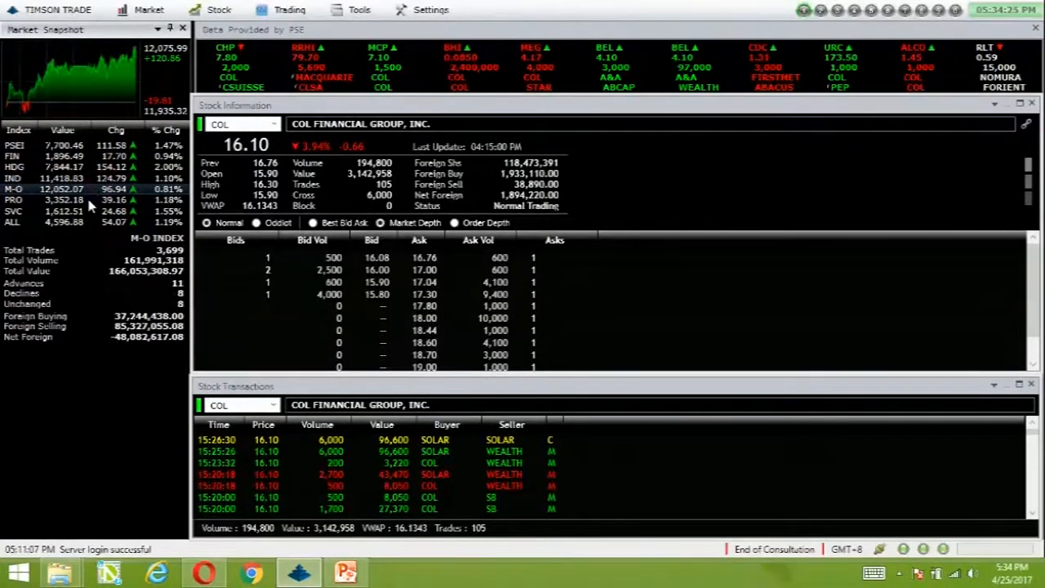
left_click(14, 200)
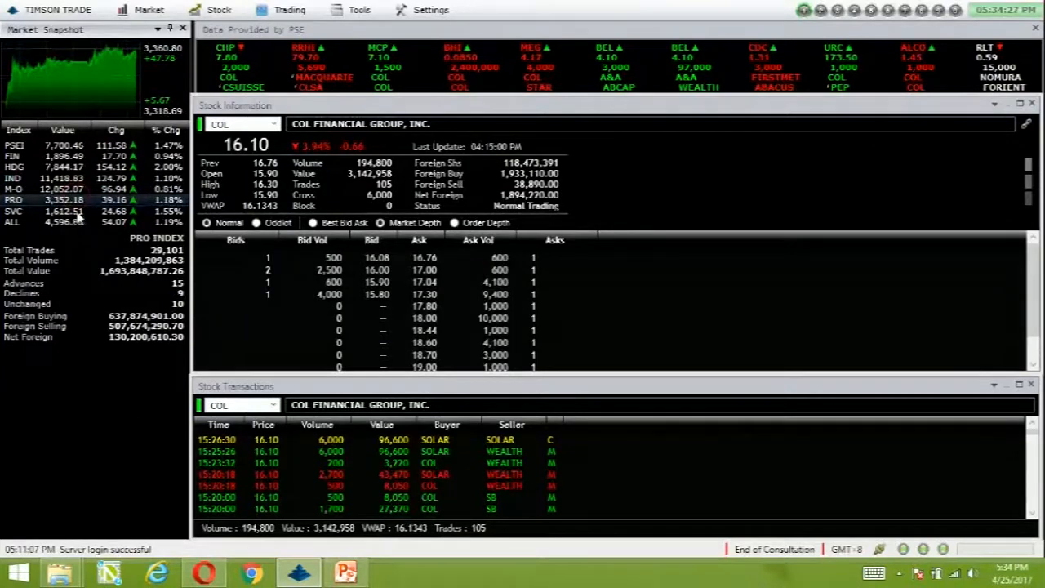